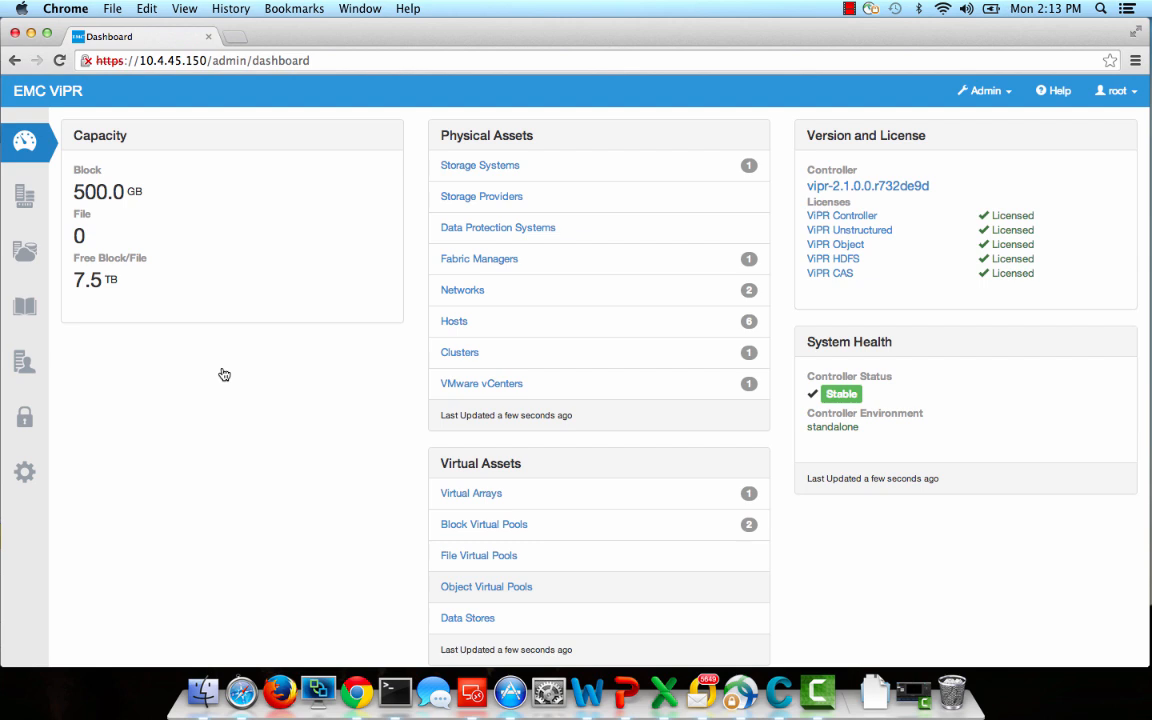
Step: Browse Physical Assets storage systems, then list vCenters showing the healthy VDI vCenter
click(24, 197)
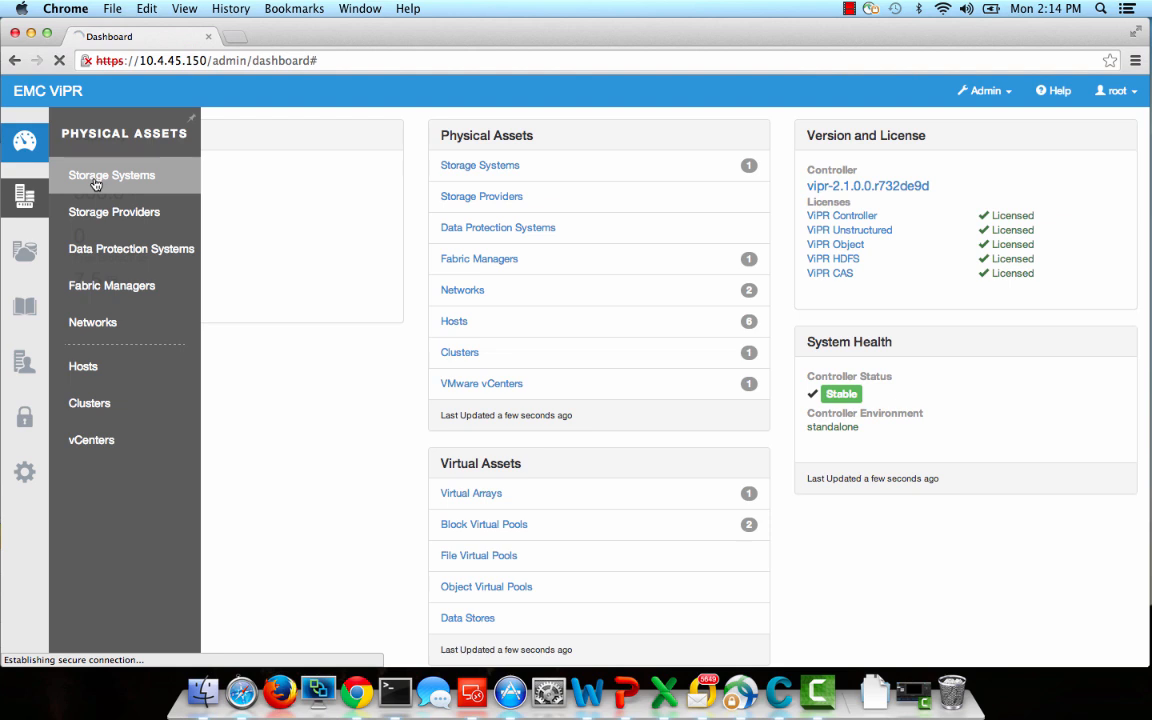
click(111, 175)
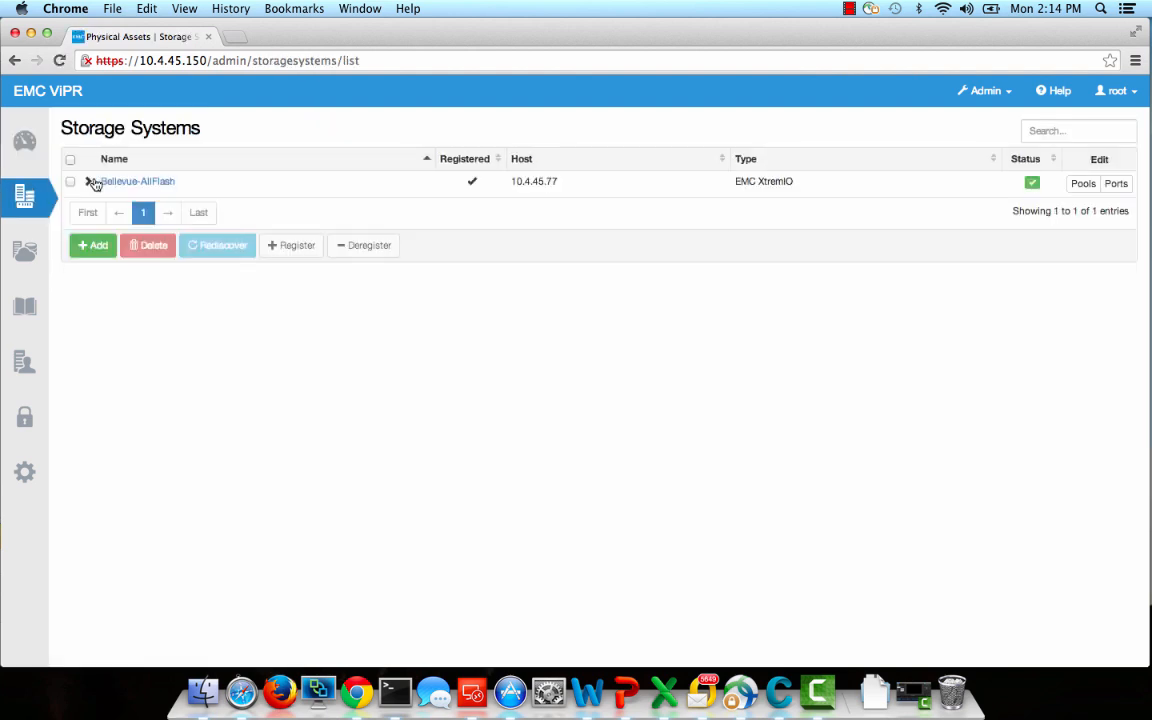
mouse_move(26, 197)
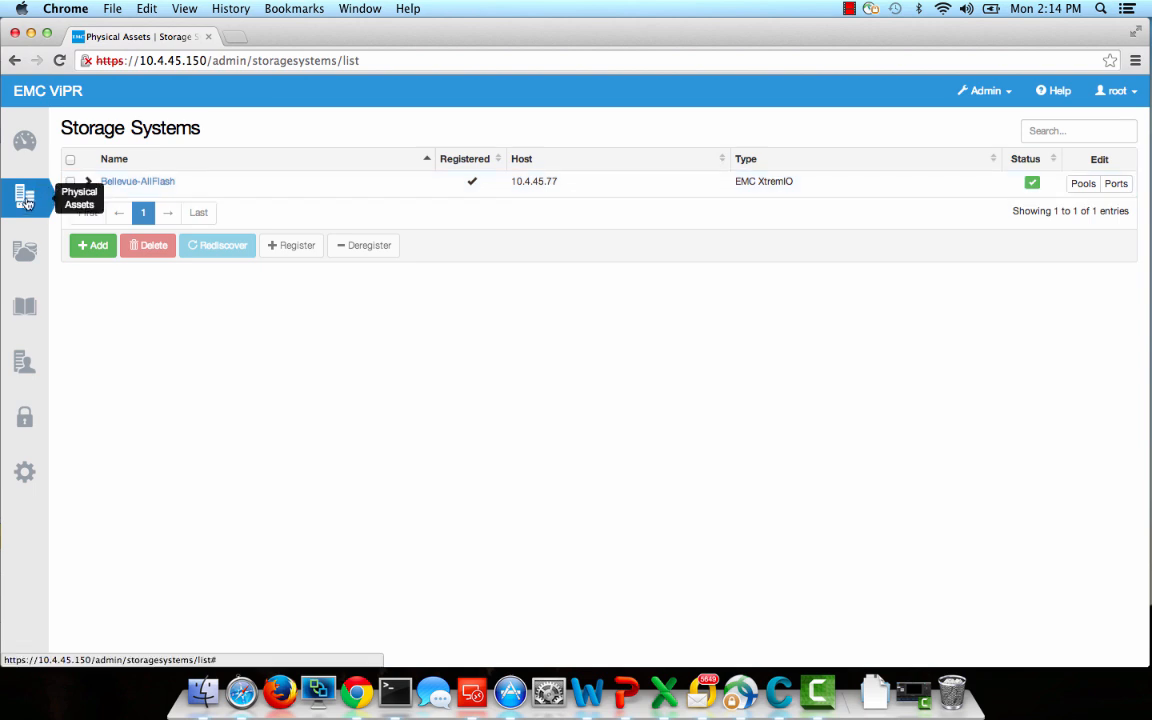
click(24, 190)
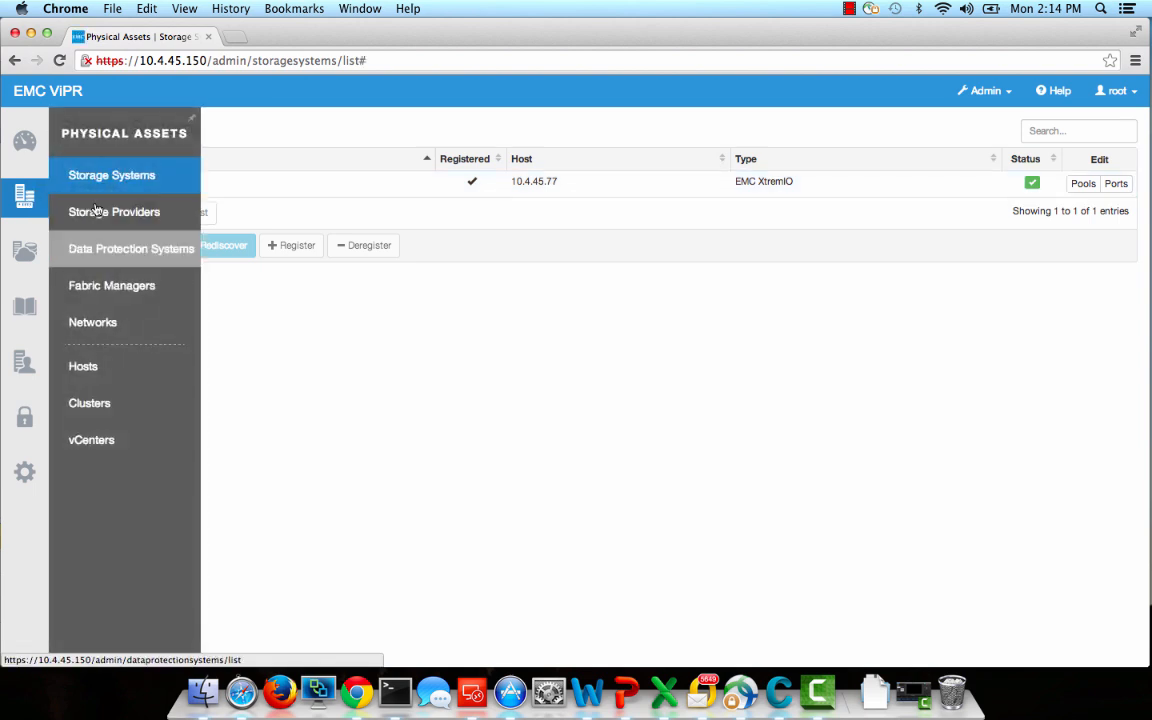
click(113, 211)
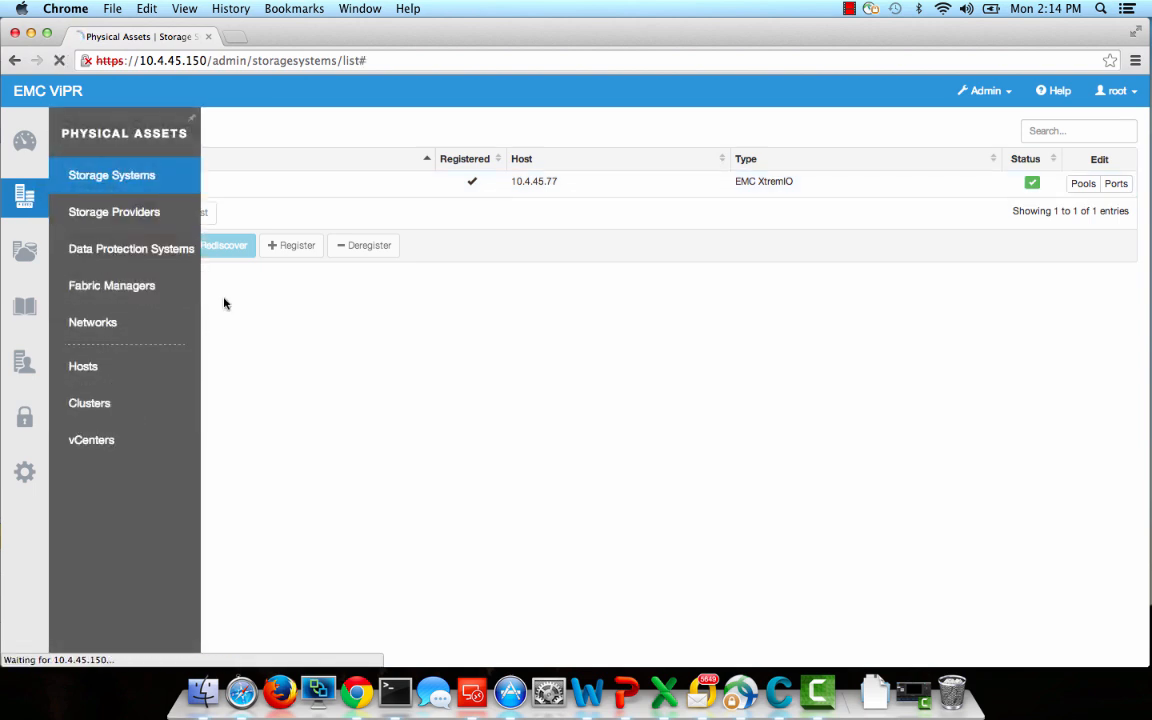
click(90, 439)
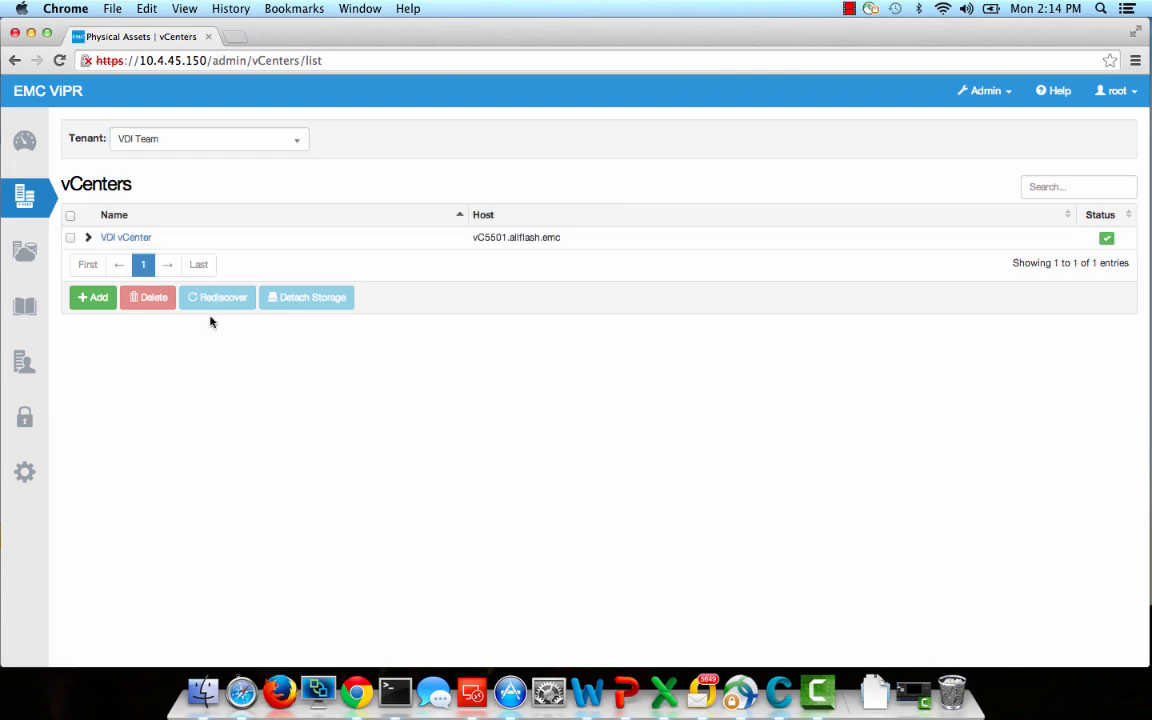
mouse_move(138, 342)
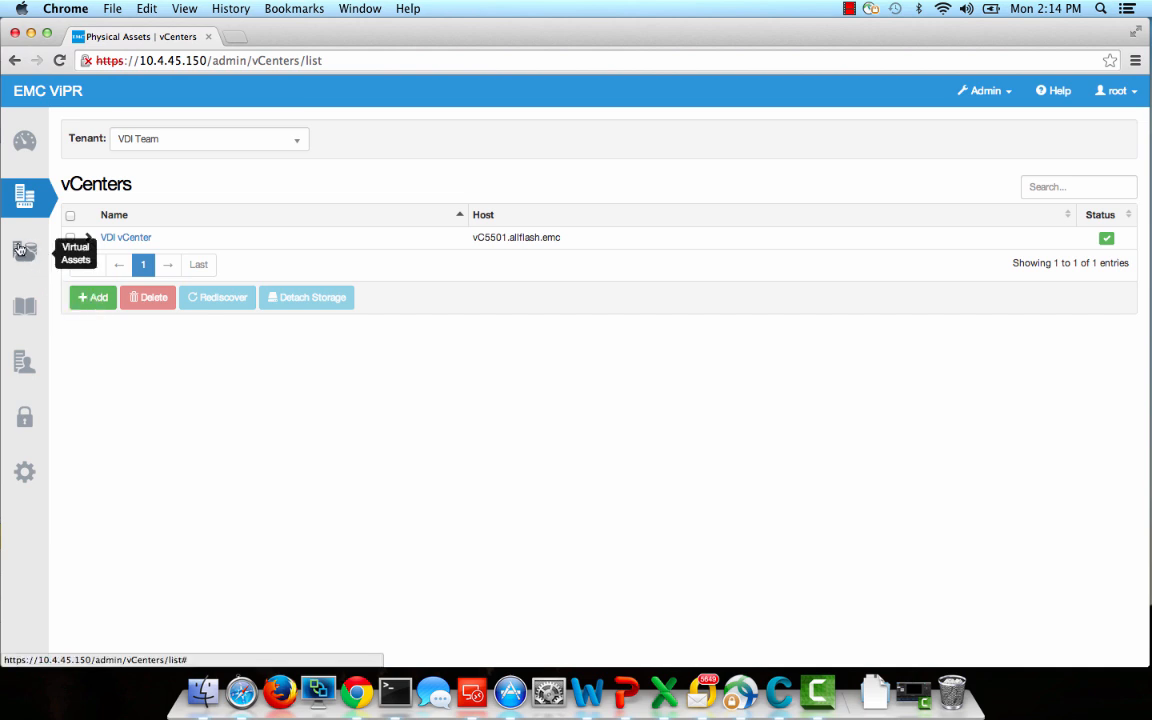
Step: Open the Virtual Desktop Flash pool from Block Virtual Pools and scroll through its settings
click(28, 252)
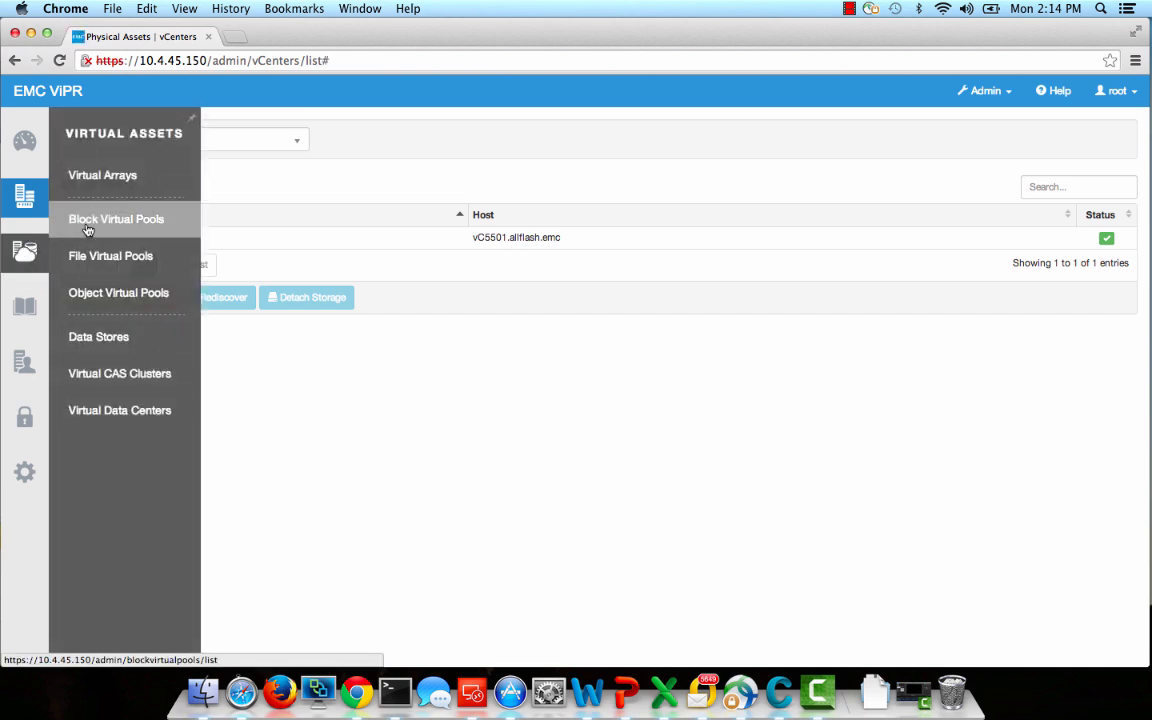
click(116, 219)
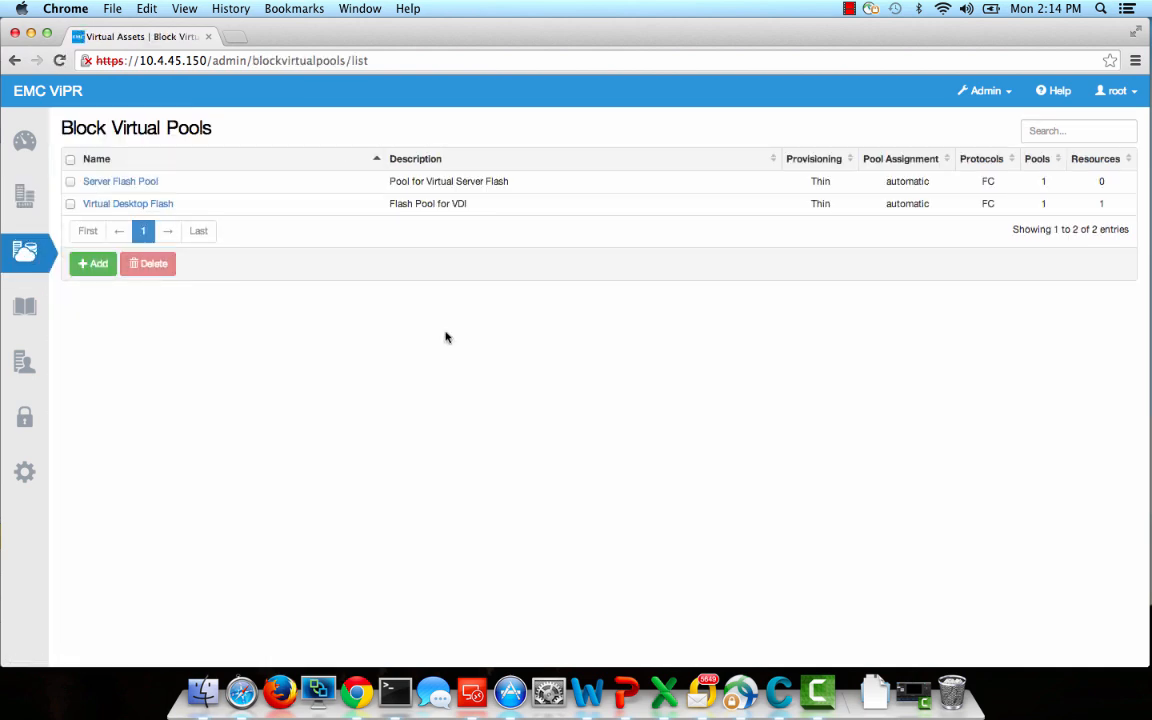
mouse_move(135, 212)
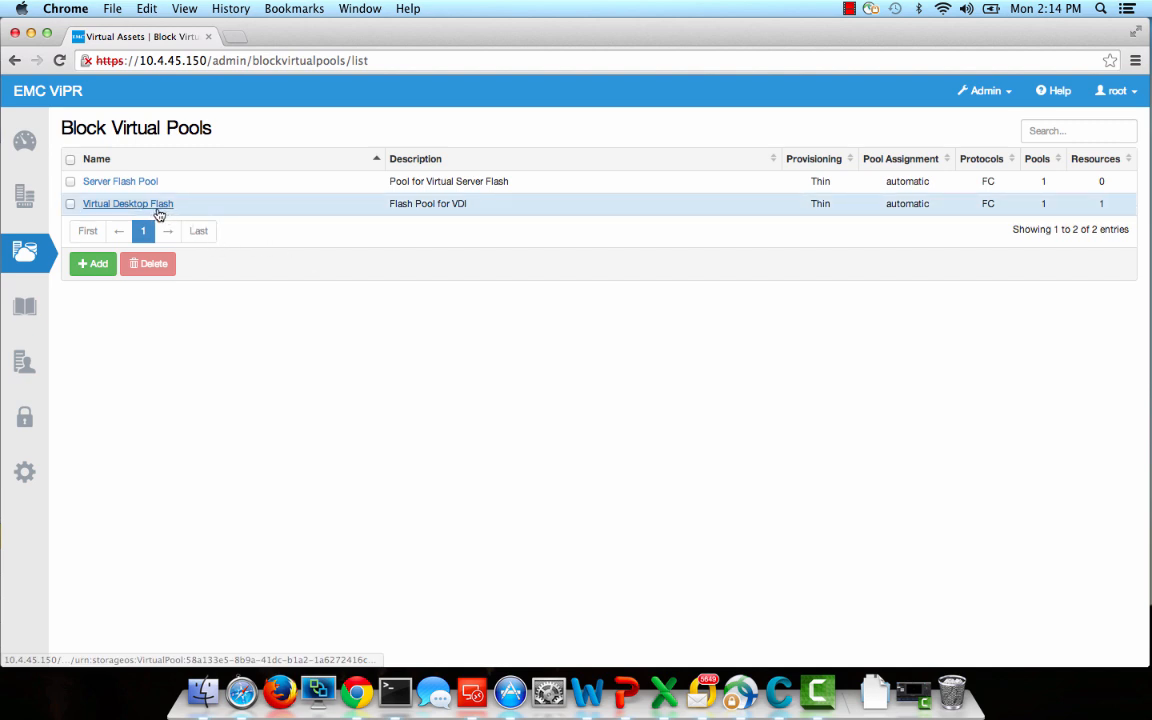
click(135, 204)
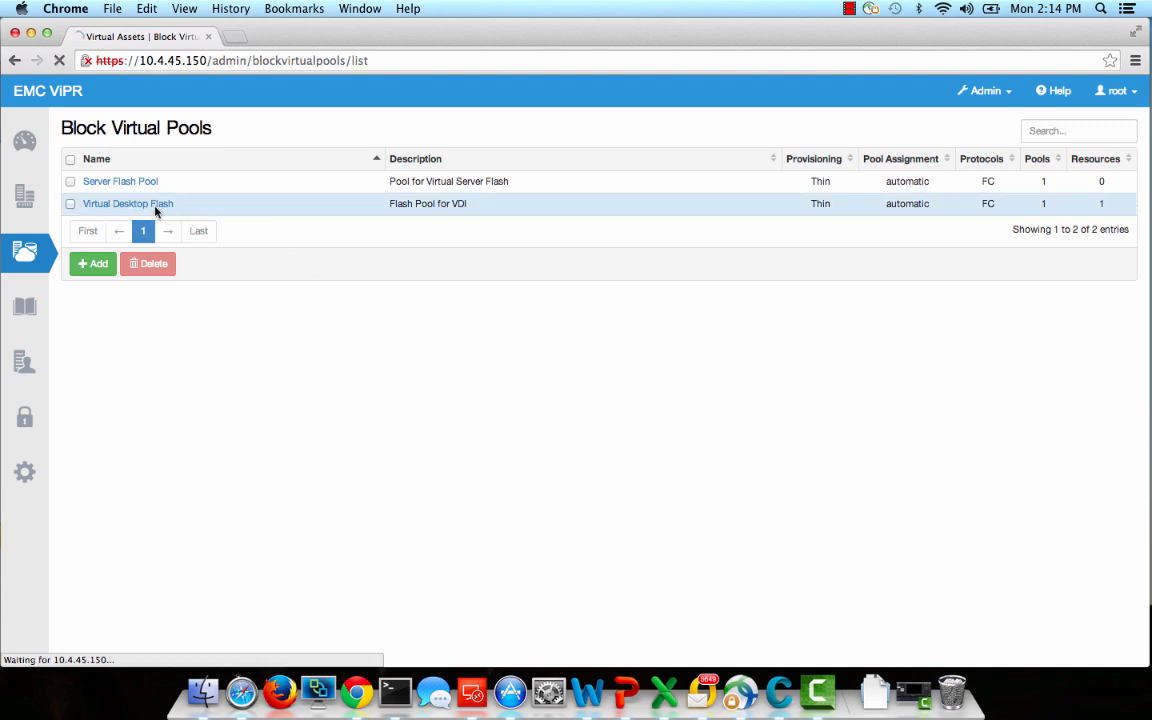
click(128, 203)
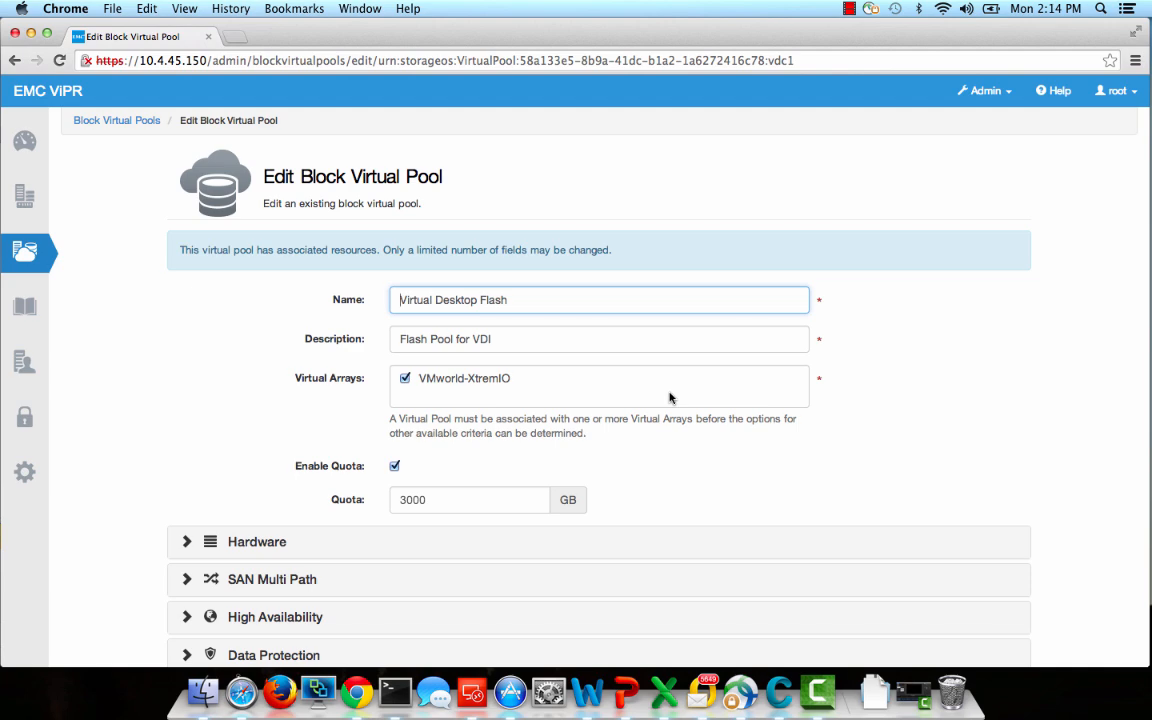
scroll(down, 3)
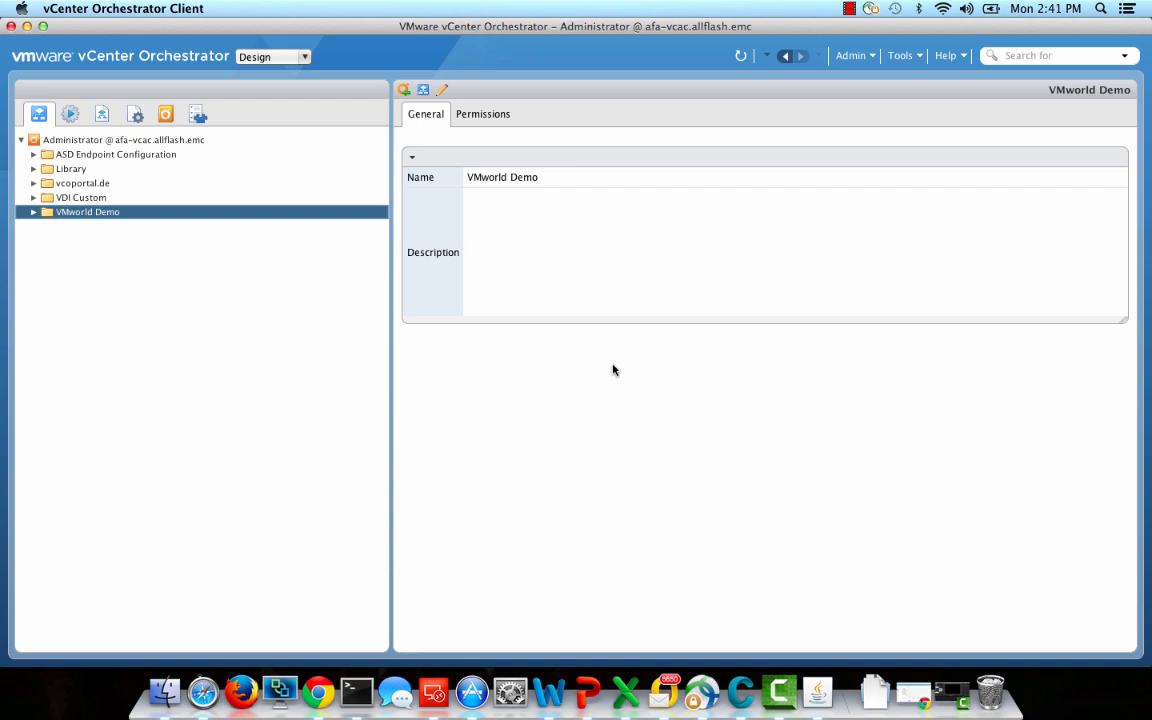
Step: Expand the Library and EMC ViPR workflow folders to show volume and datastore workflows
click(27, 168)
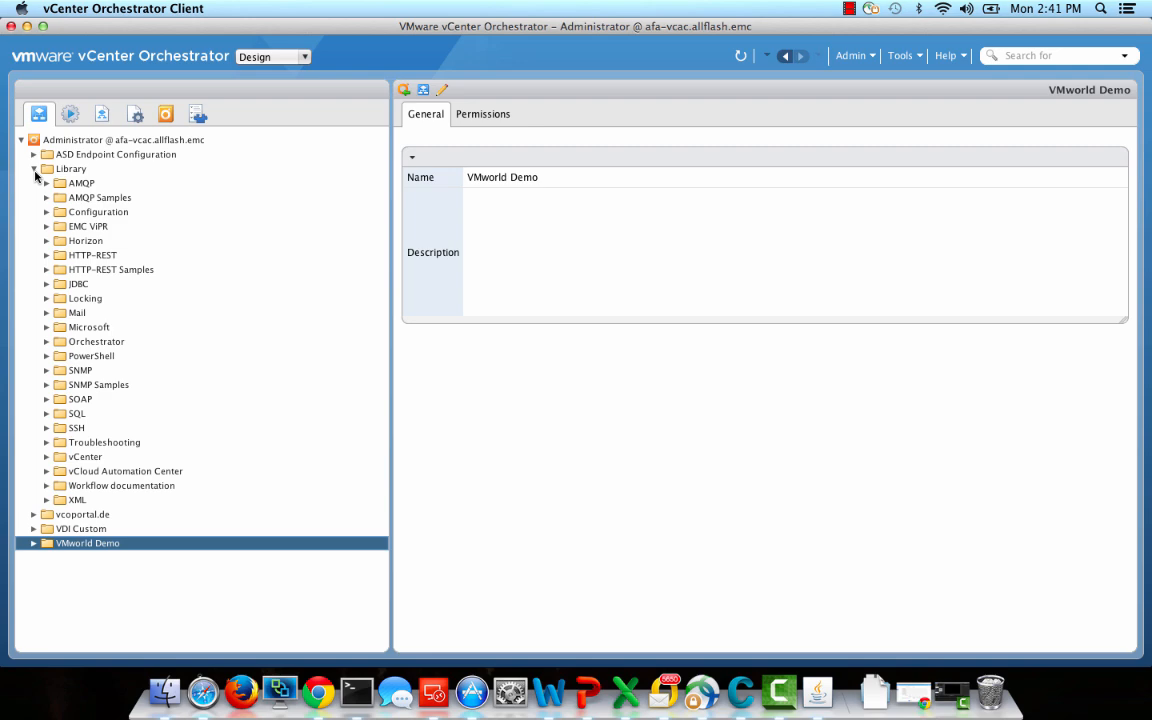
click(46, 226)
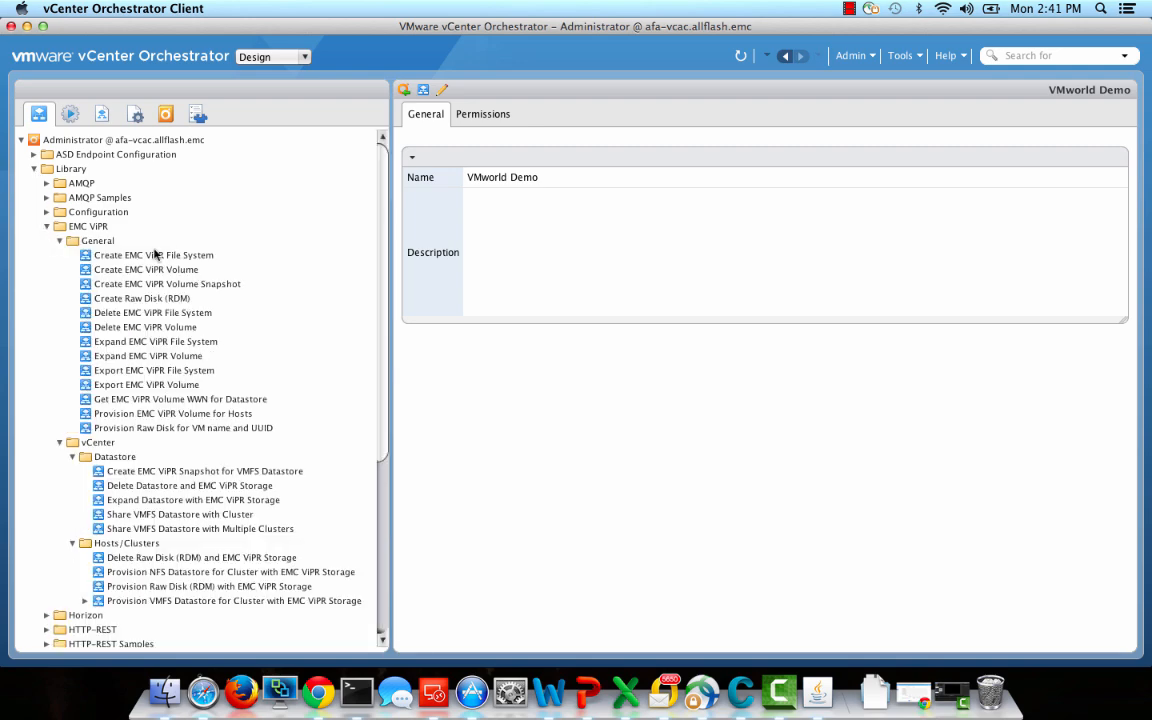
scroll(down, 3)
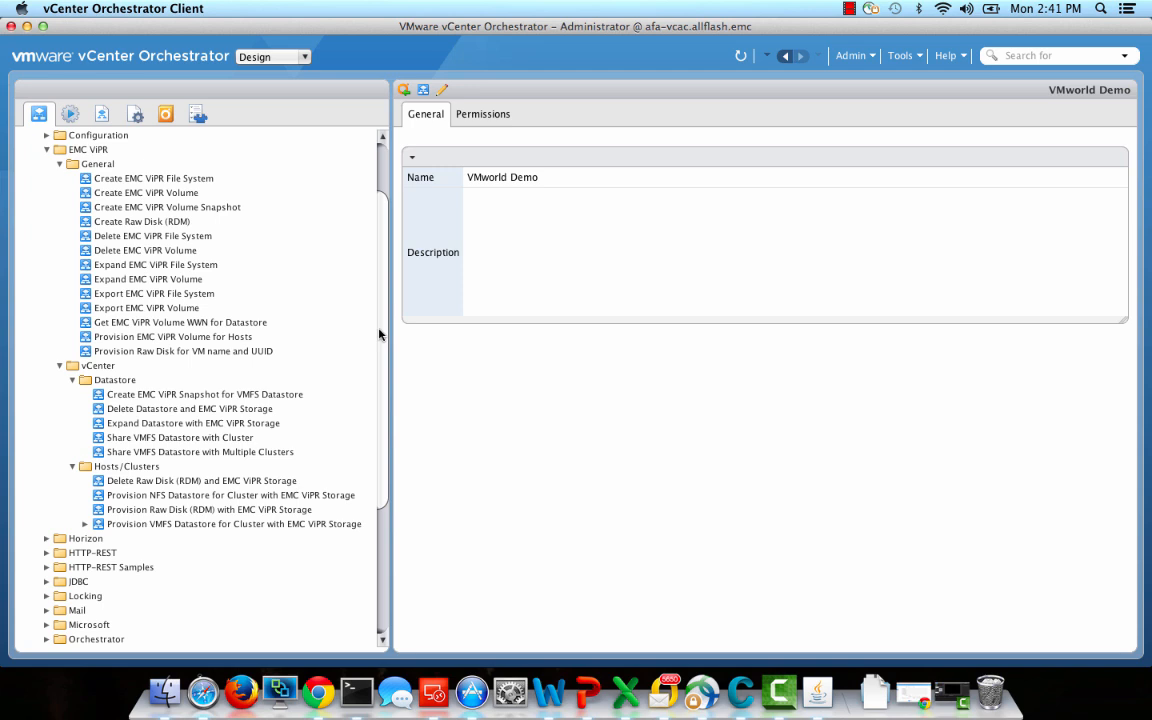
mouse_move(241, 531)
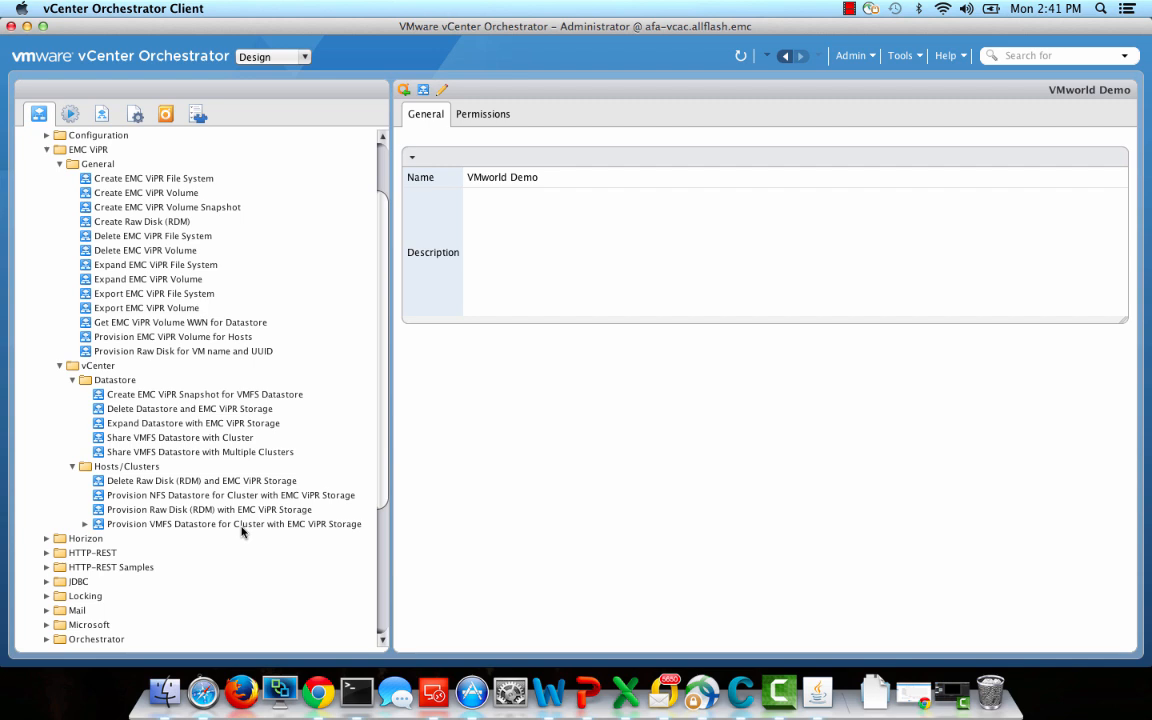
click(234, 524)
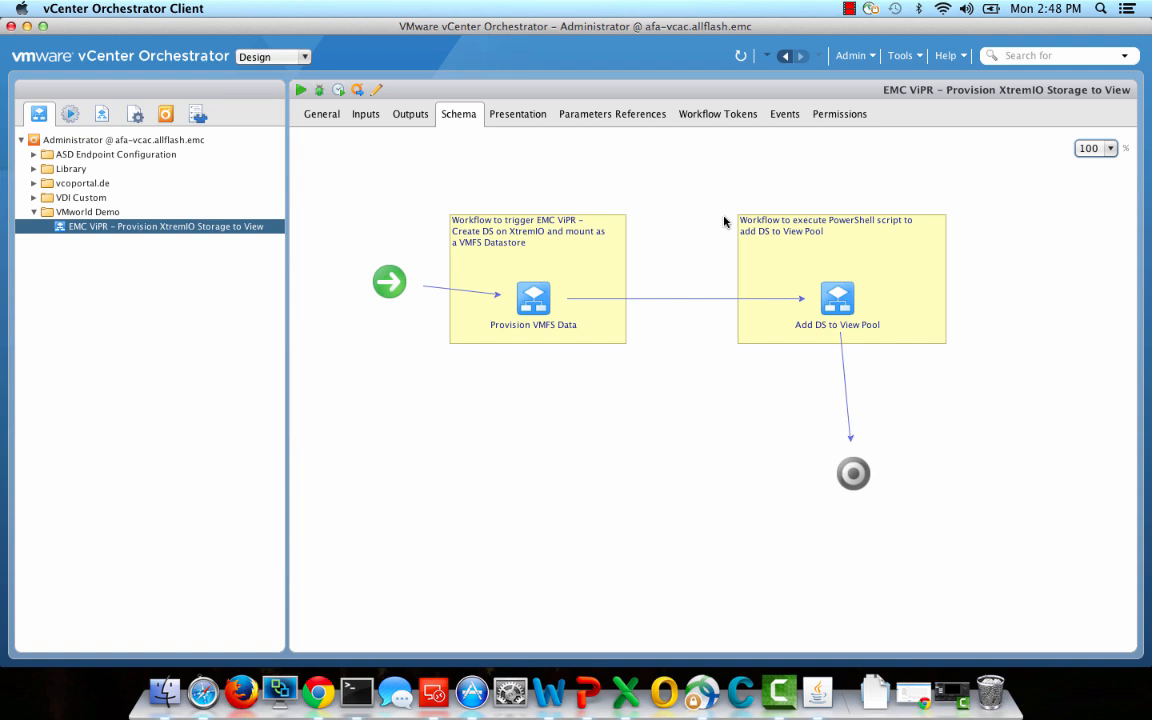
mouse_move(546, 159)
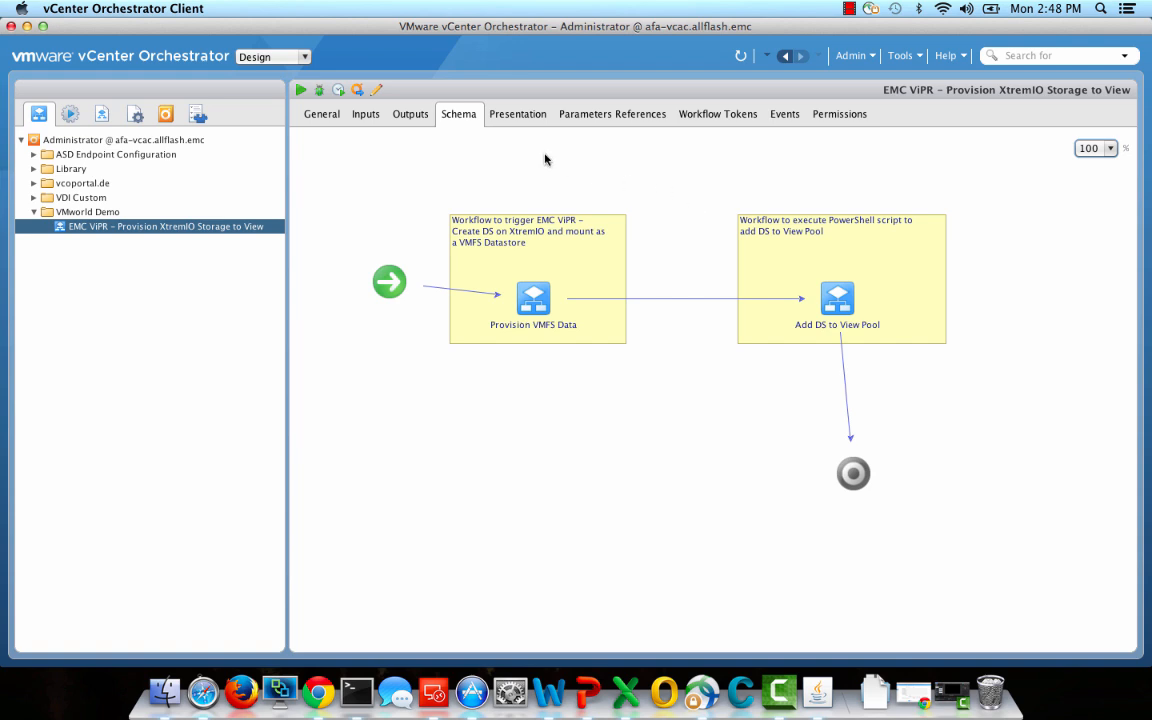
Step: Display the Schema tab of EMC ViPR - Provision XtremIO Storage to View workflow
click(365, 113)
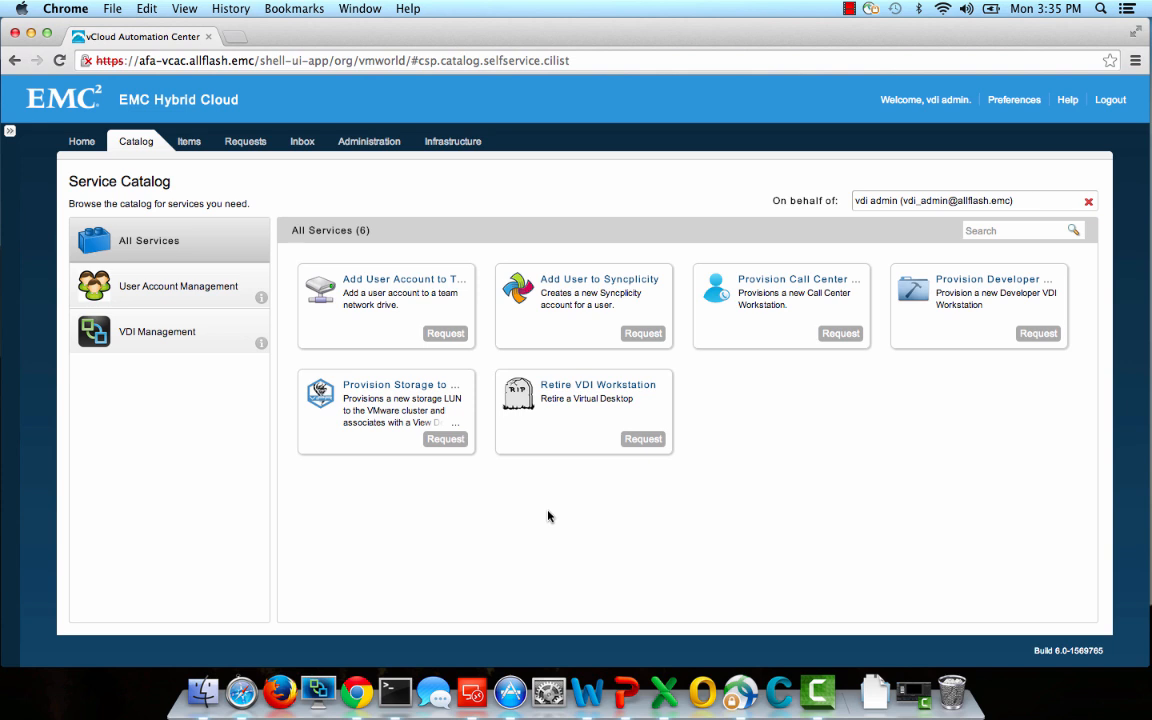
mouse_move(445, 439)
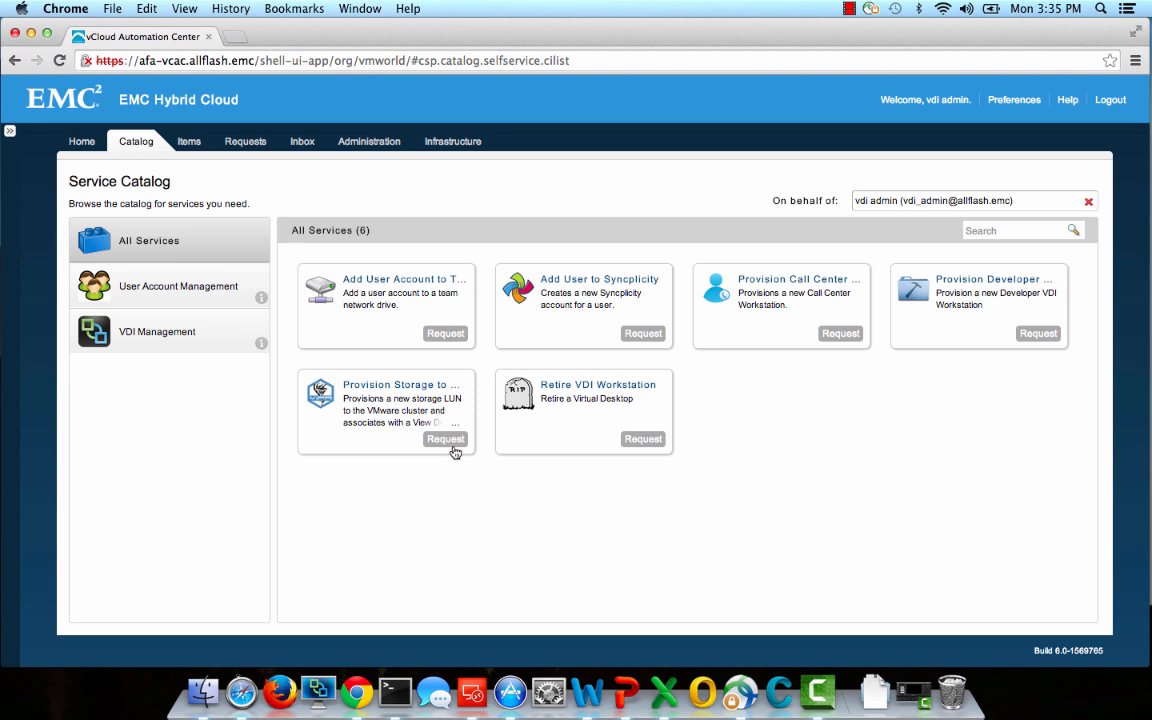
Step: Request the Provision Storage to View item from the vCAC catalog
click(445, 439)
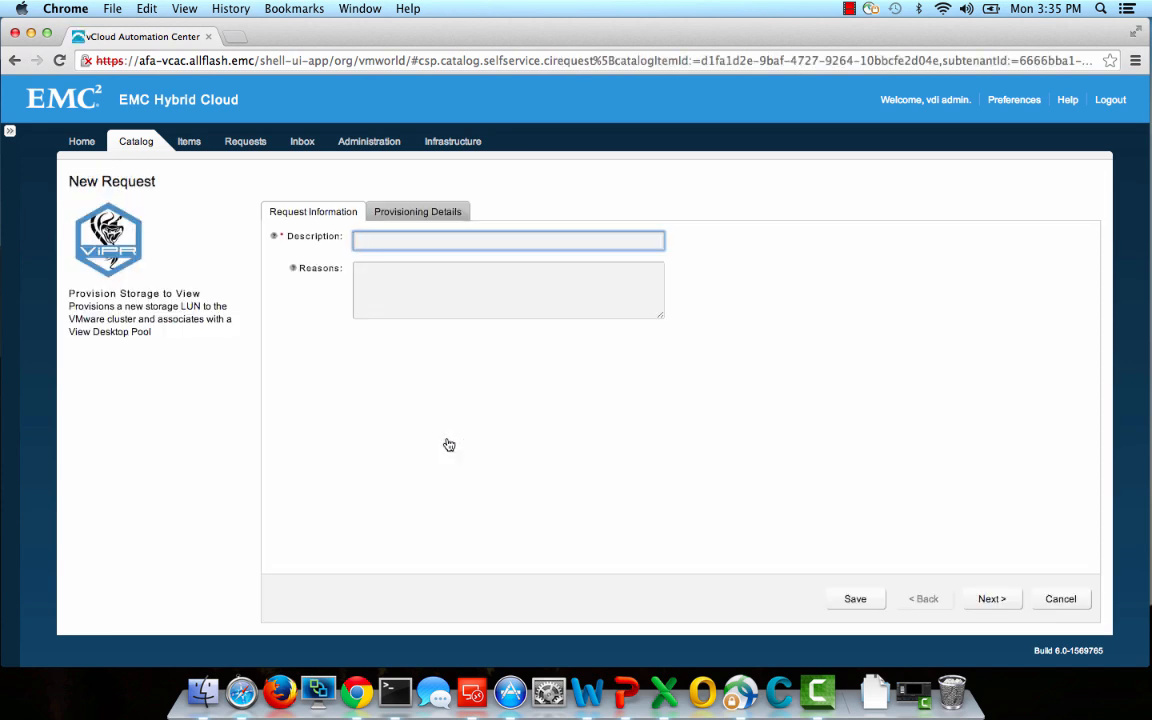
Step: Enter description 'VMworld Demo' and datastore name 'VMworld-XtremIO-01'
text(V)
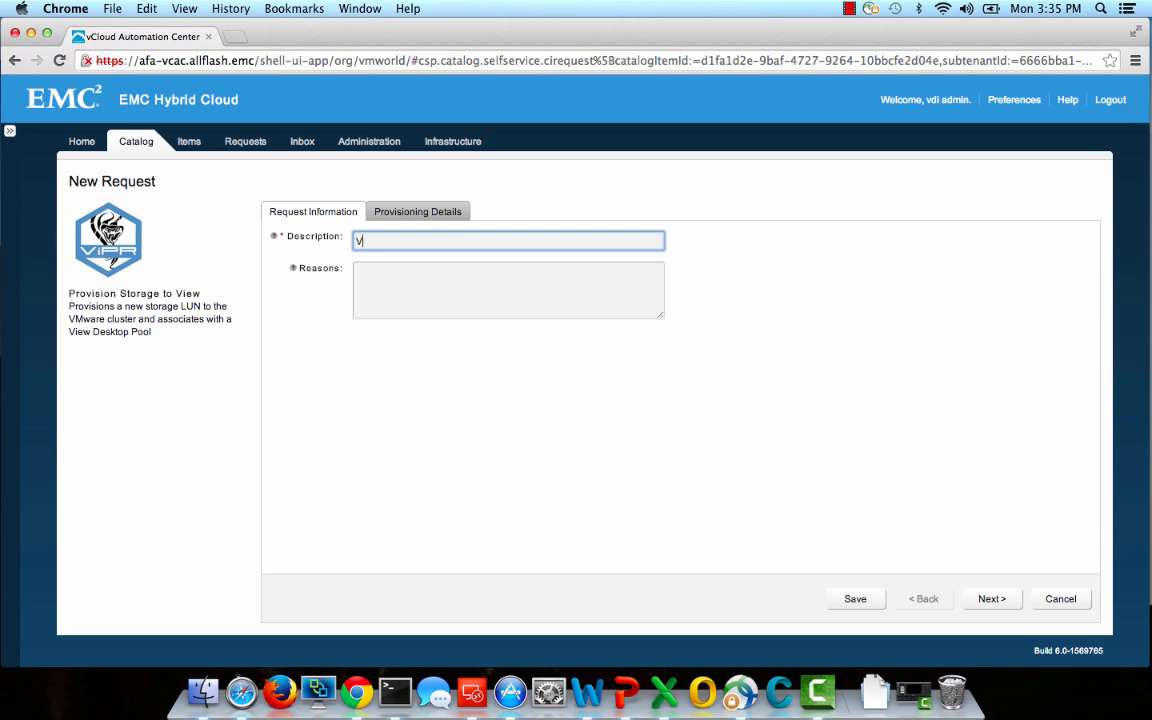
text(Mworld)
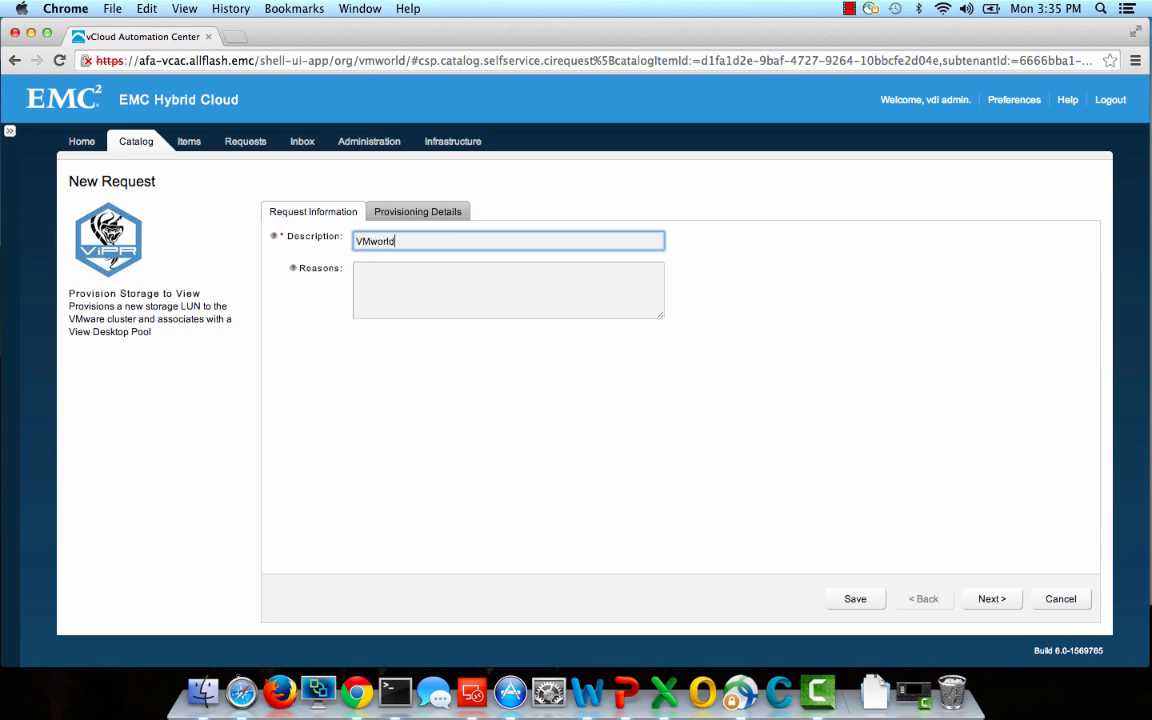
text(Demo)
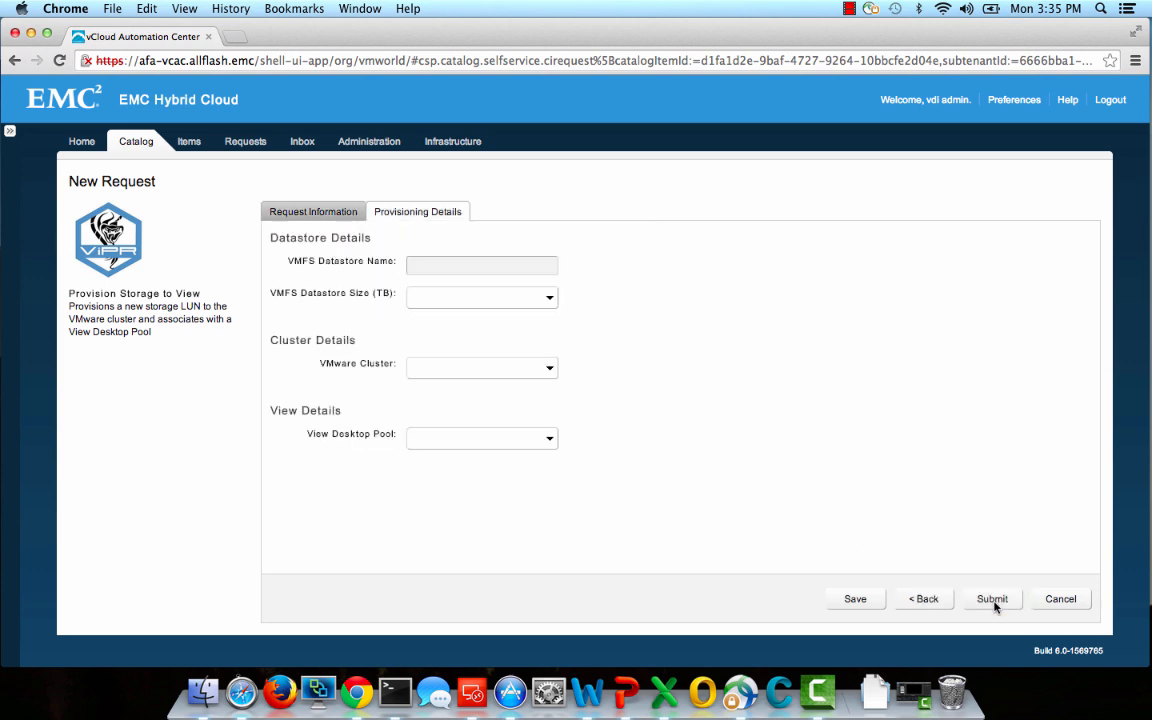
text(VMworld-)
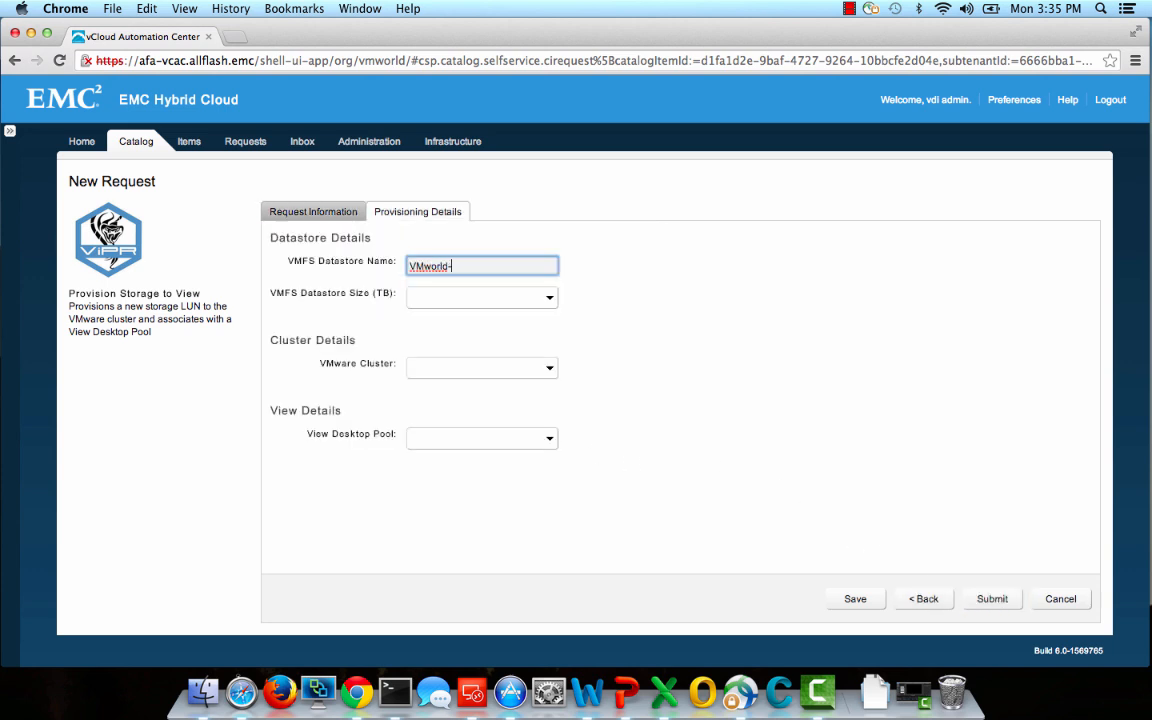
text(XtremIO-01)
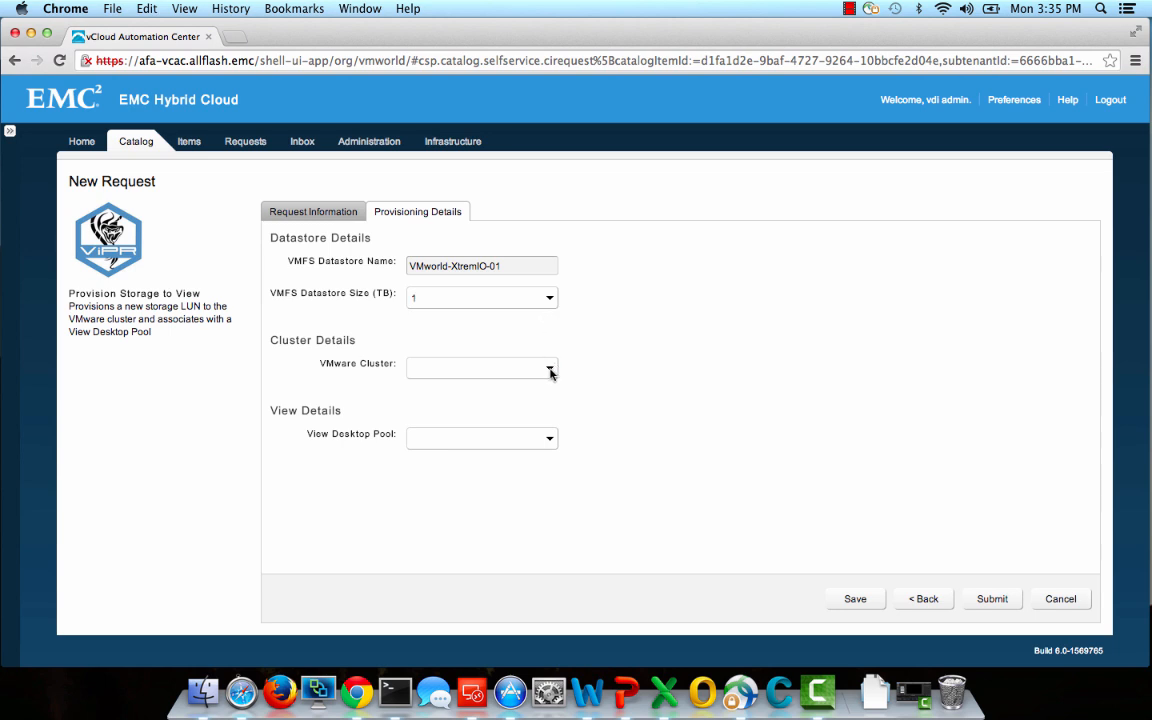
Step: Pick Bellevue as the VMware cluster and Developer as the View desktop pool
click(548, 368)
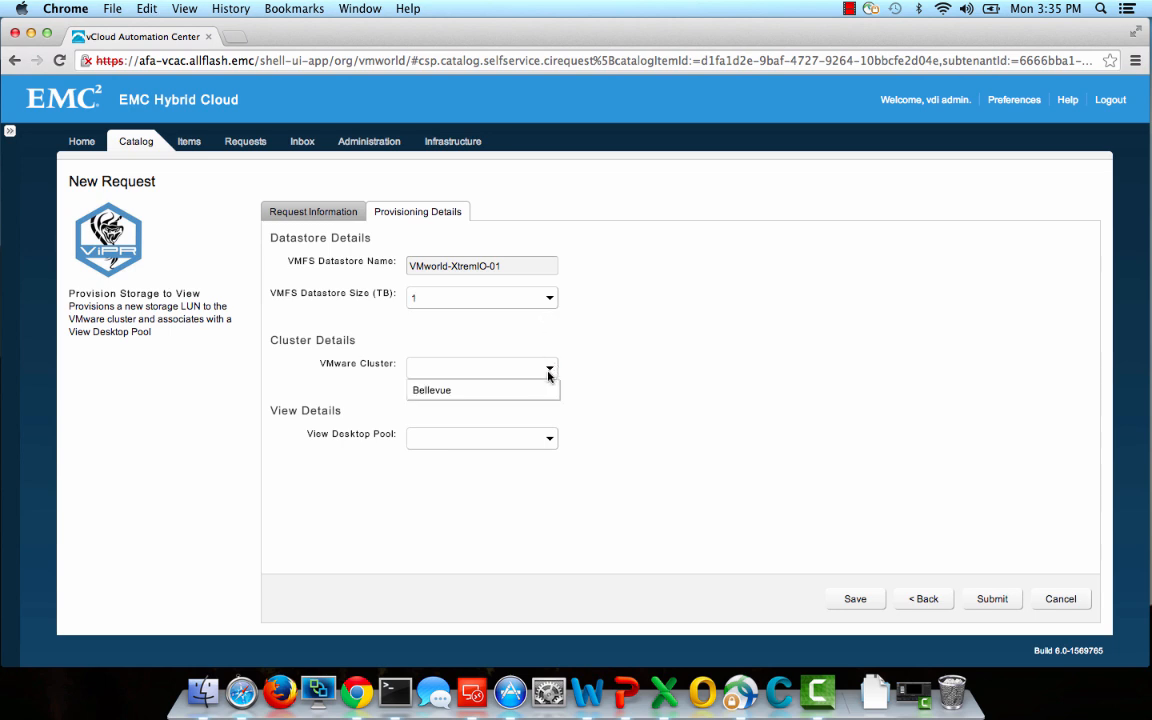
click(431, 390)
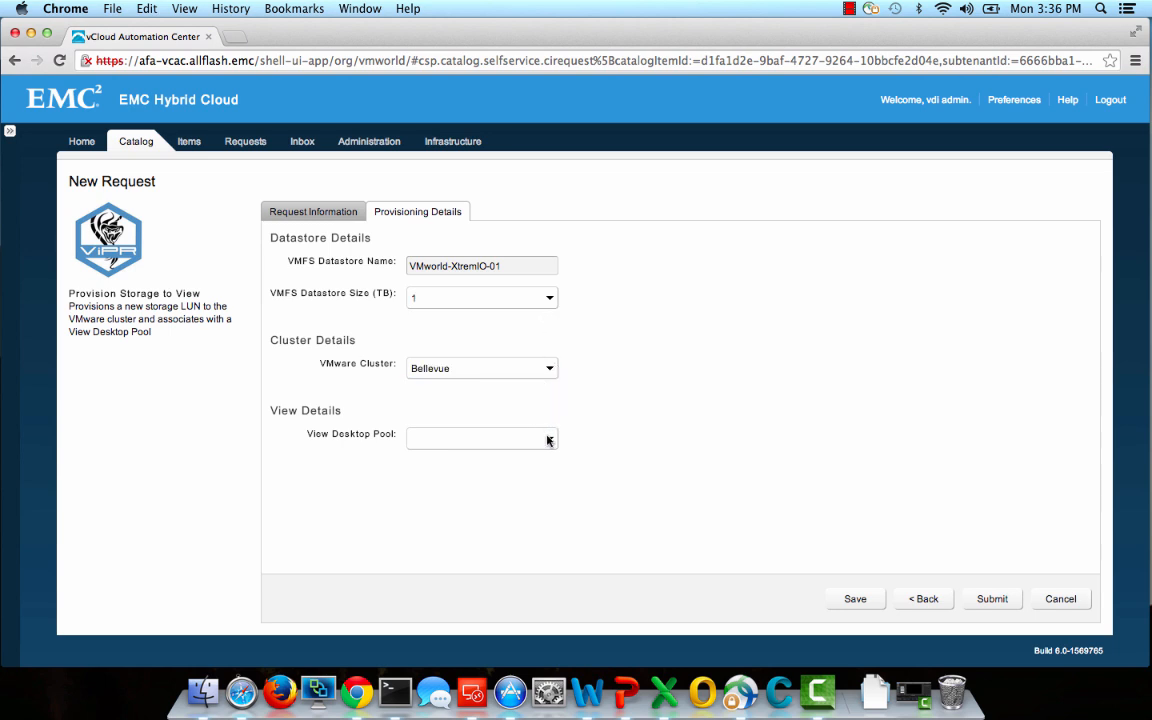
click(482, 438)
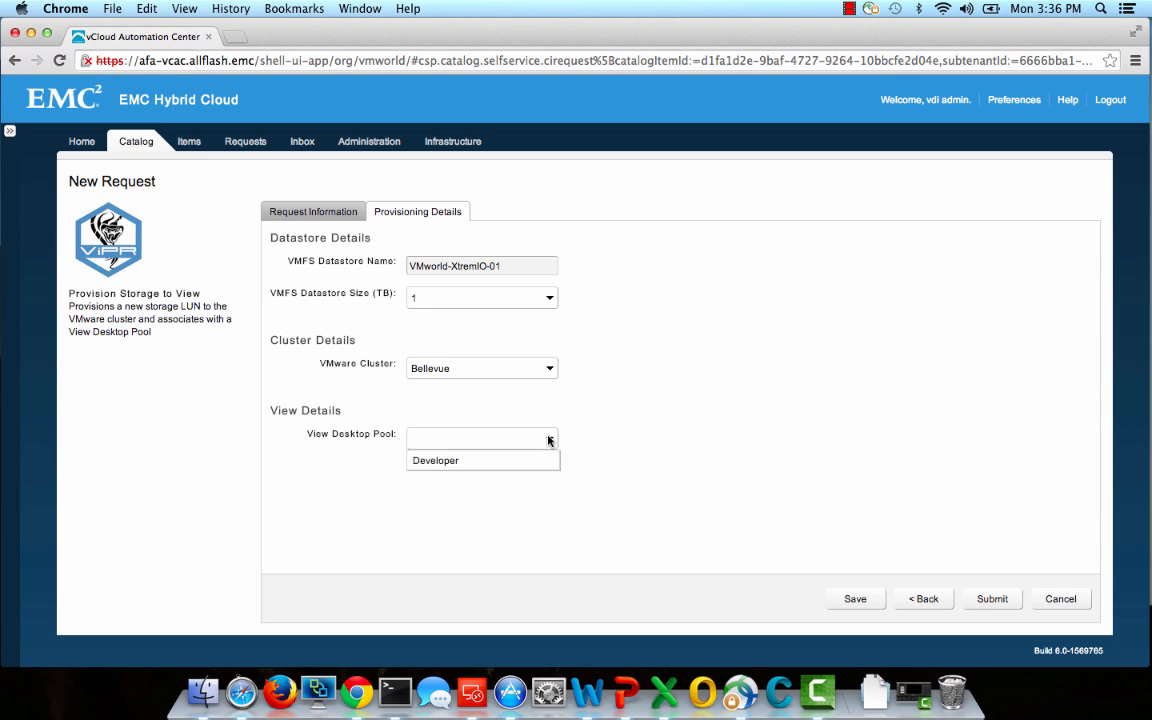
click(435, 460)
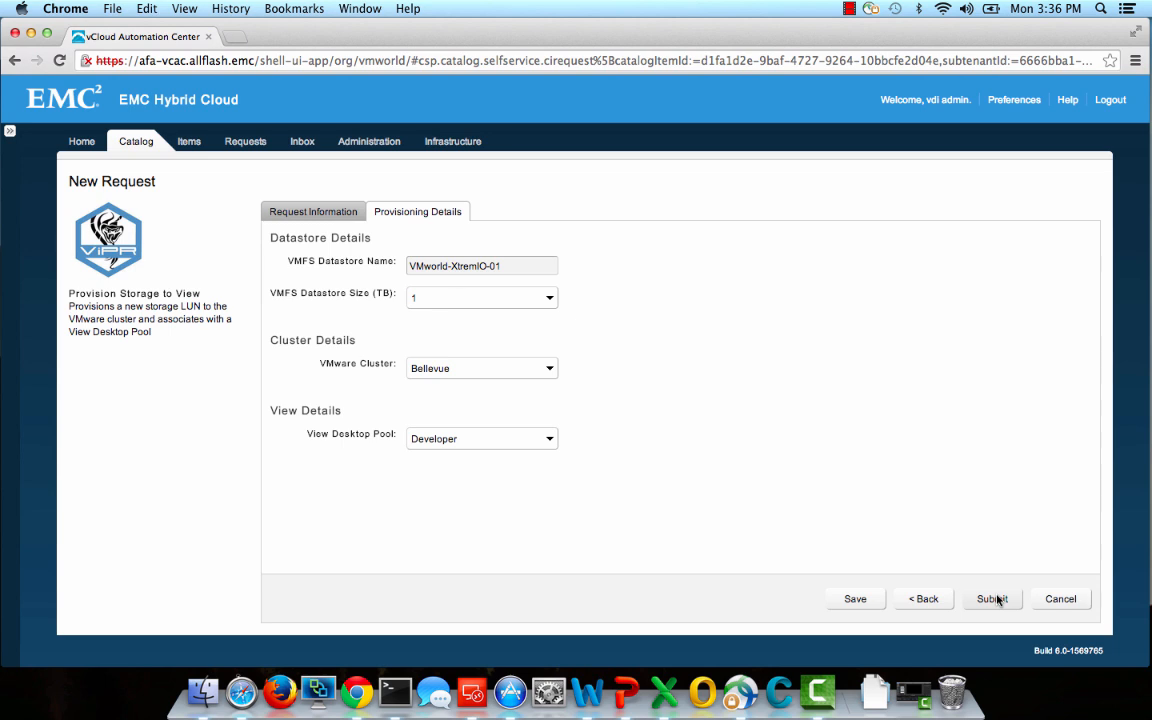
Step: Submit the VMworld Demo request and confirm request 5 shows Successful
click(991, 598)
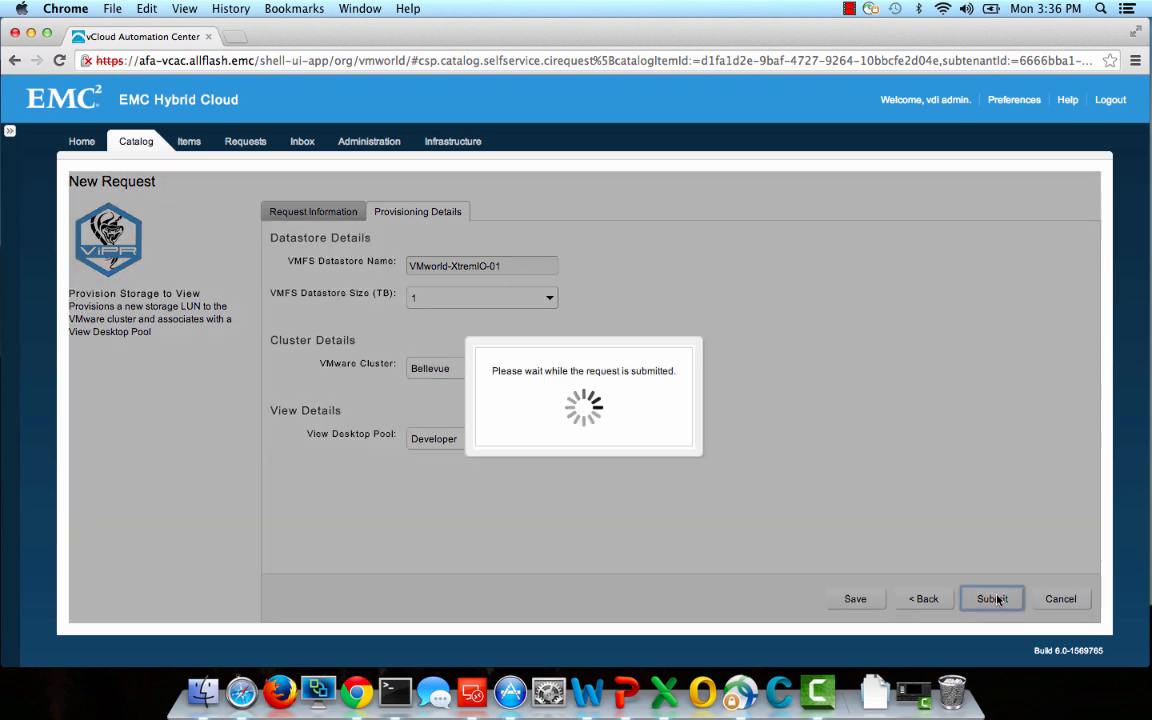
click(991, 598)
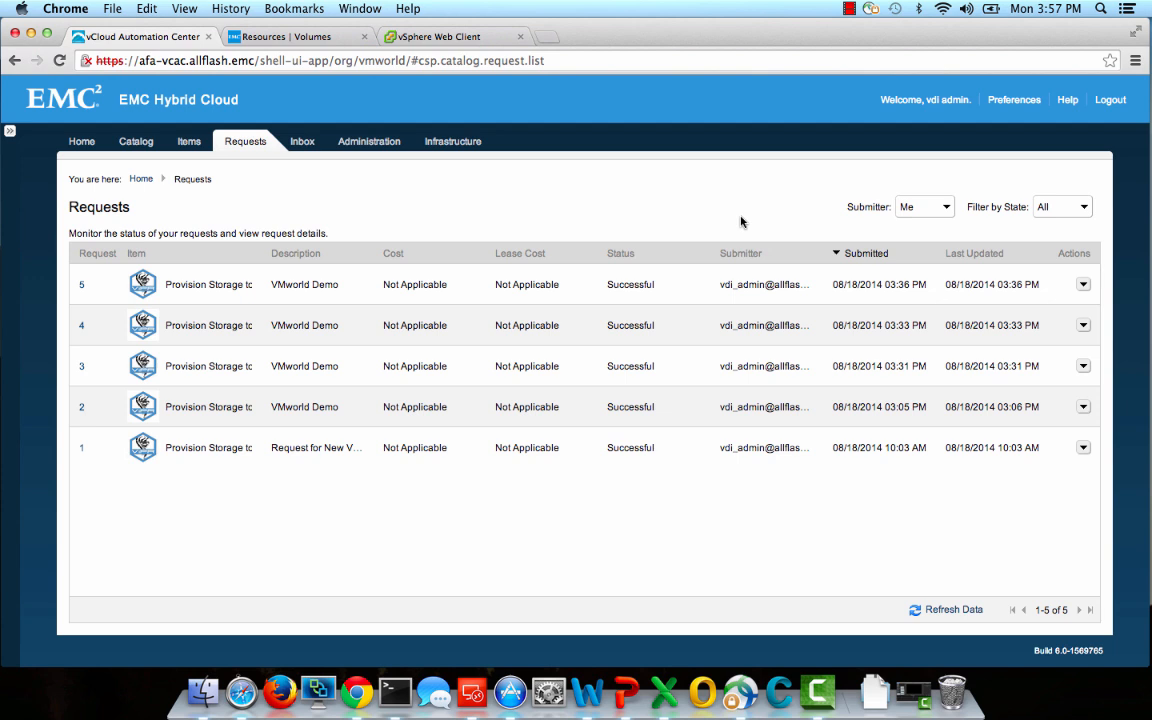
mouse_move(572, 201)
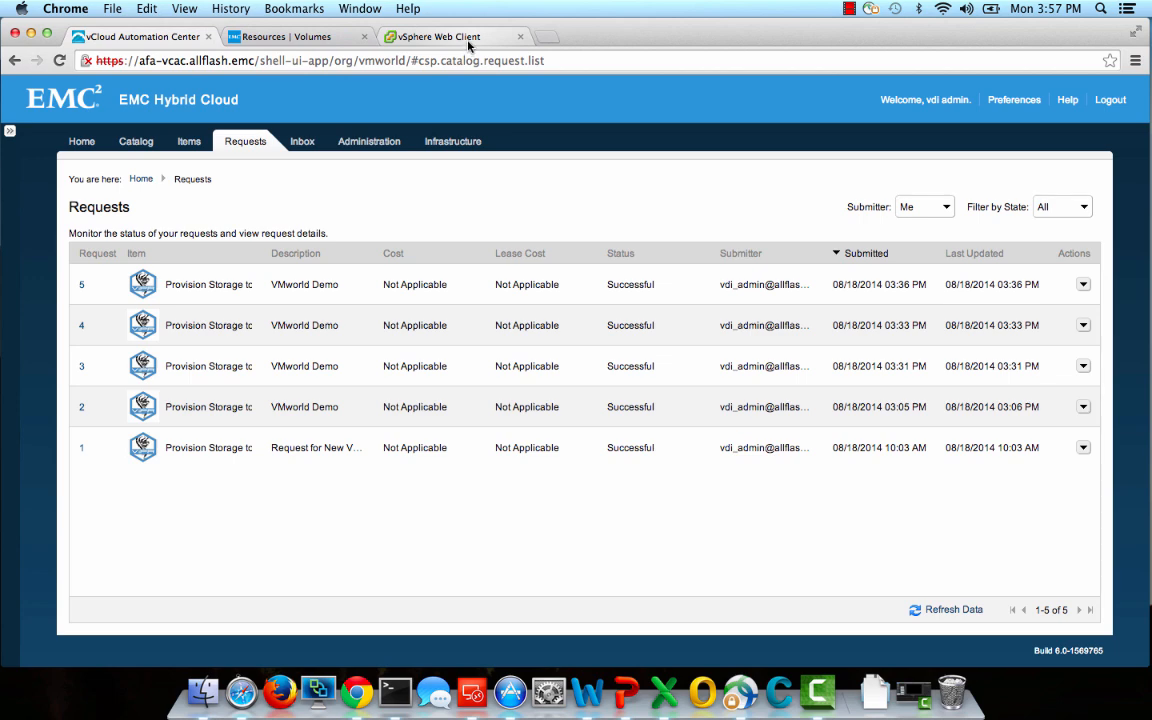
Step: Verify VMworld-XtremIO-01 spans six Bellevue hosts with a 1,000 GB XtremIO backing disk
click(438, 36)
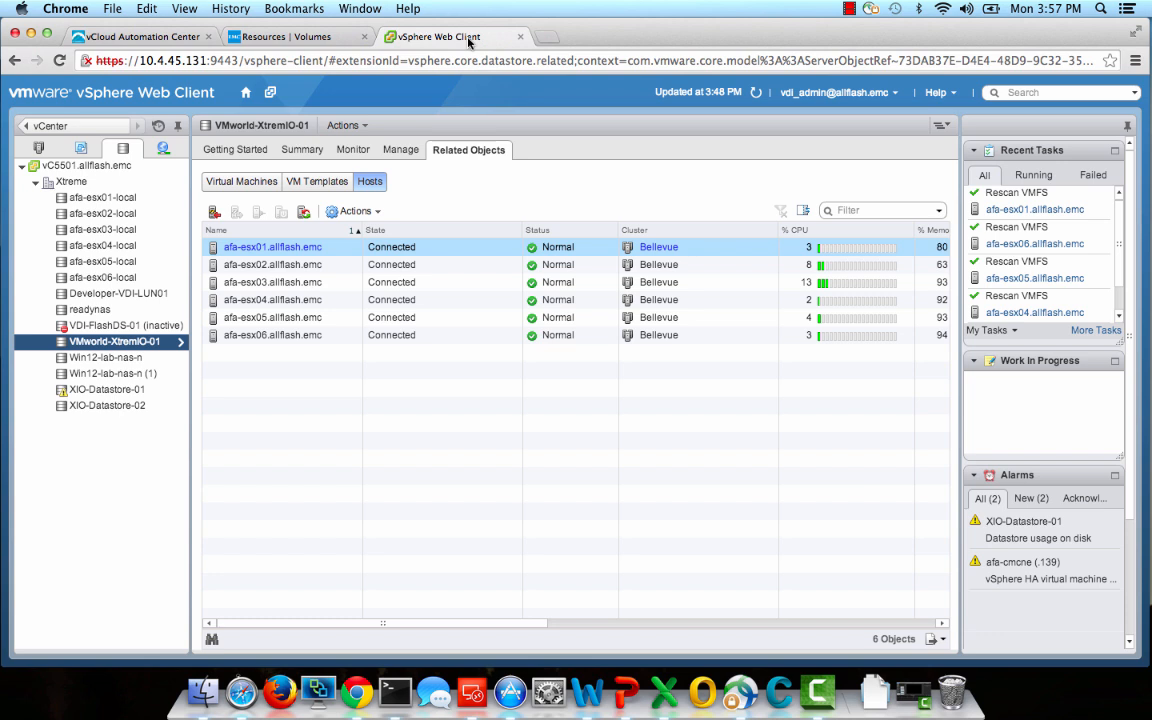
click(400, 149)
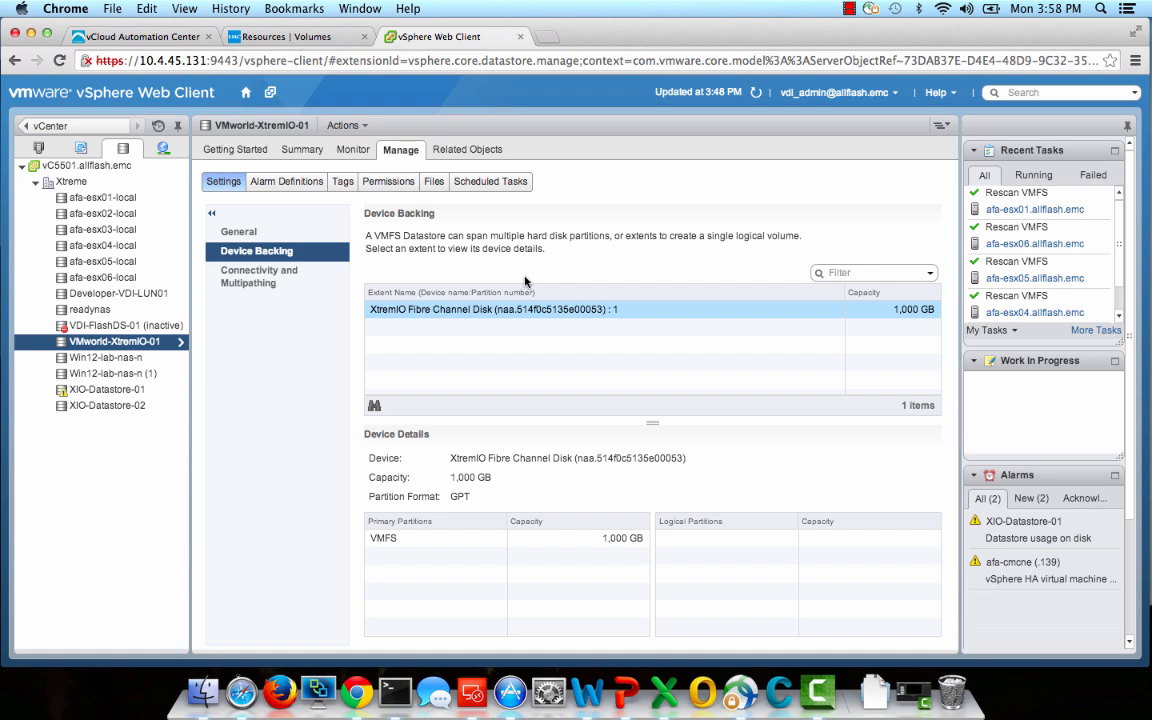
click(290, 37)
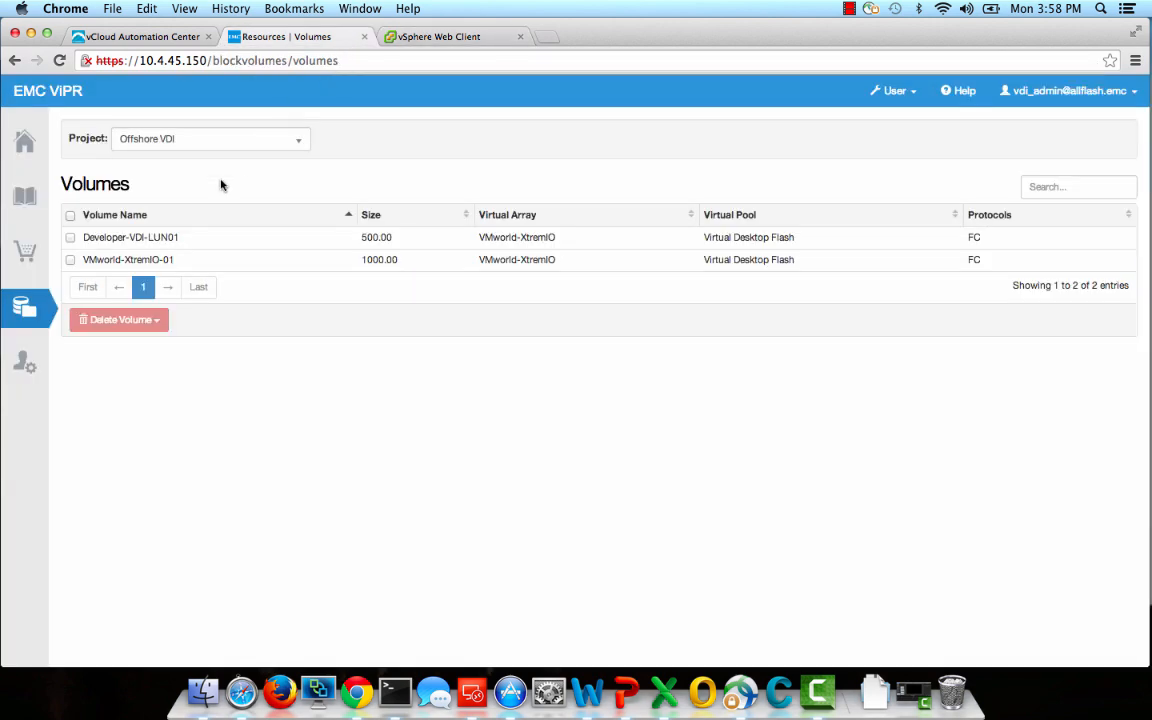
Step: Open the VMworld-XtremIO-01 volume's full details and expand its Bellevue cluster export
click(22, 307)
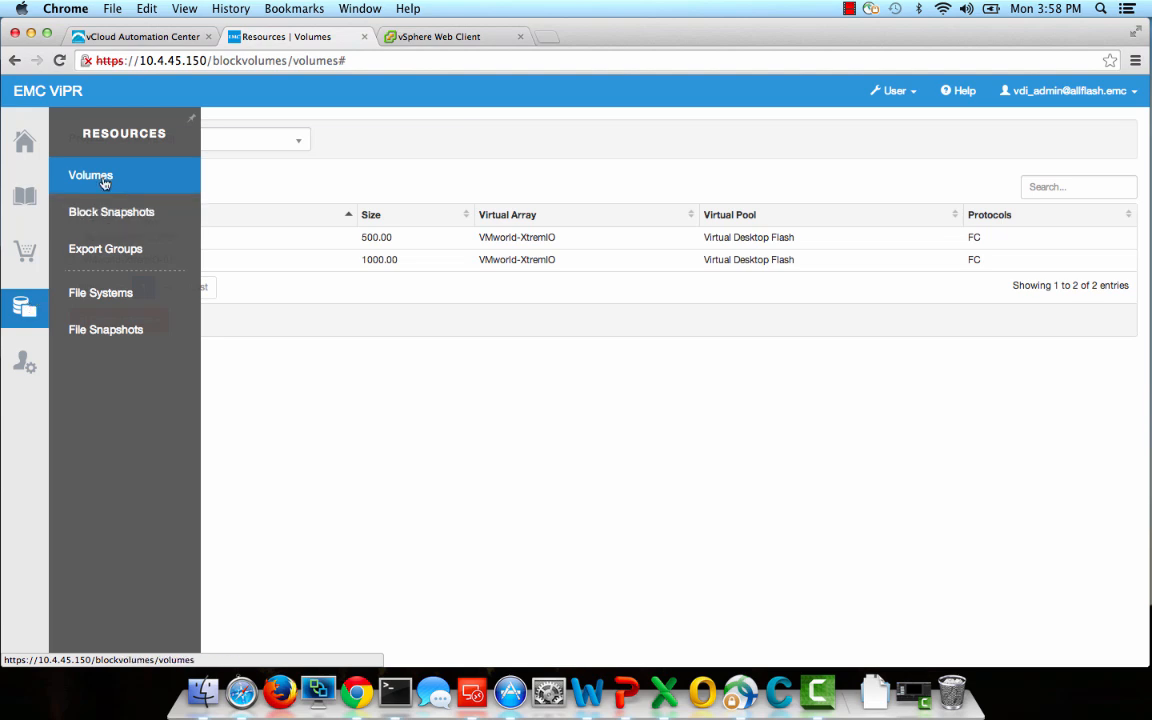
click(90, 175)
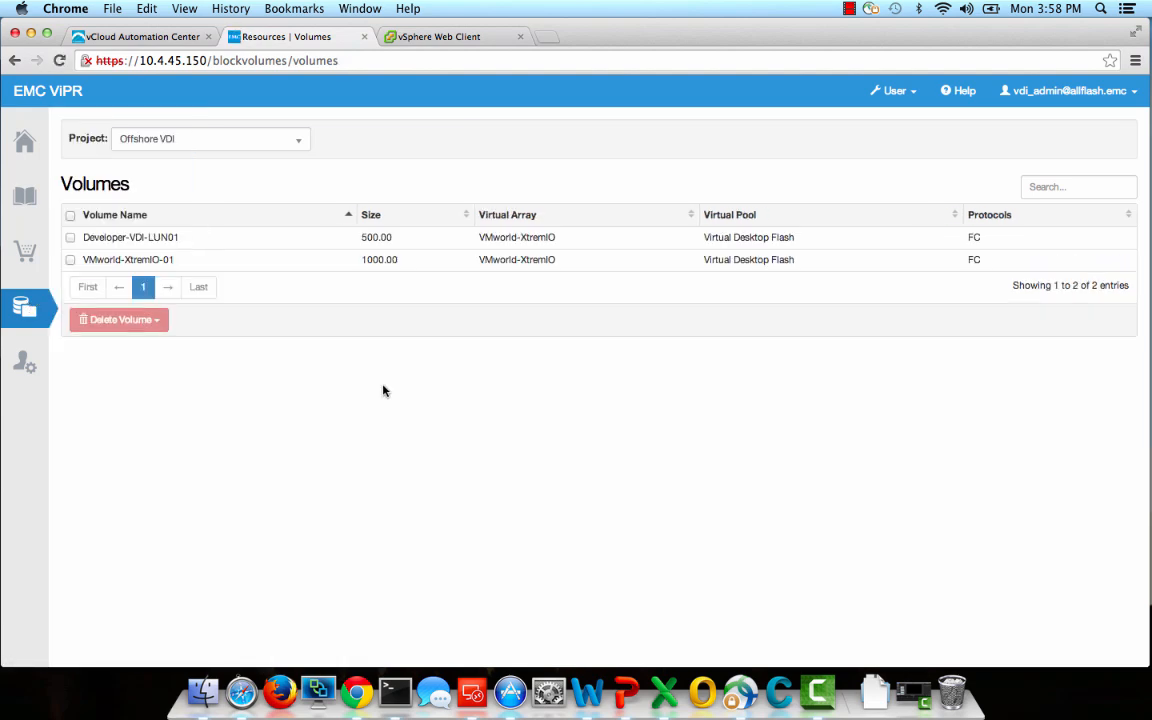
mouse_move(310, 350)
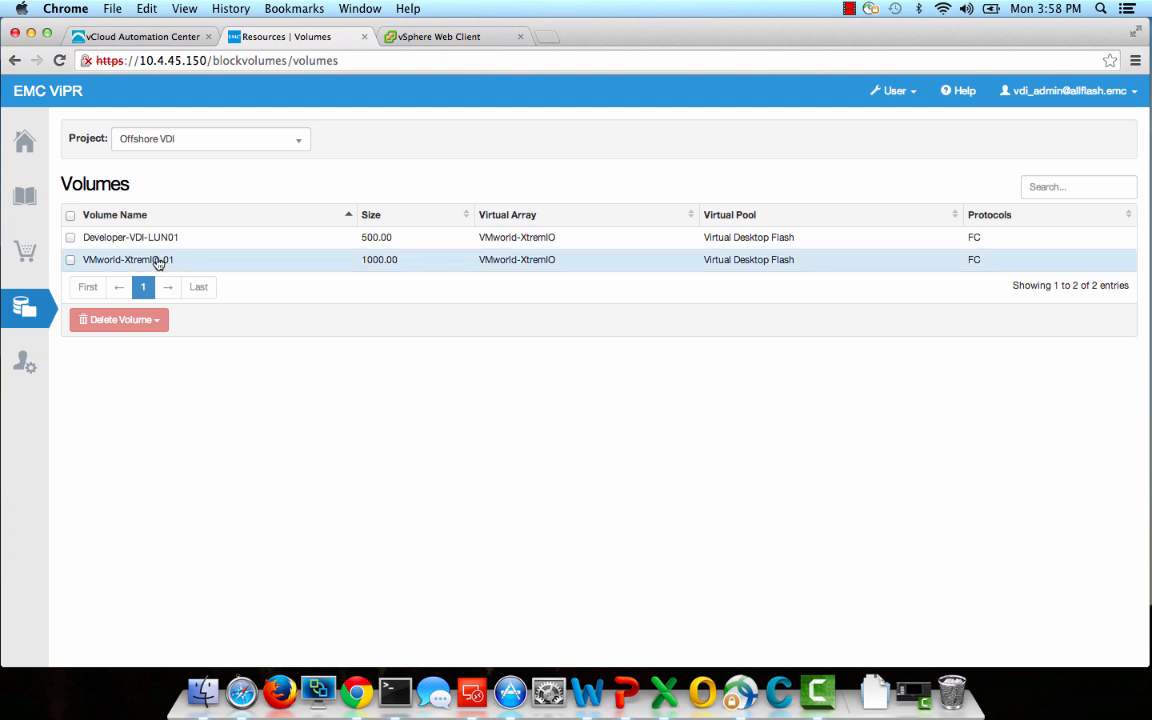
click(128, 260)
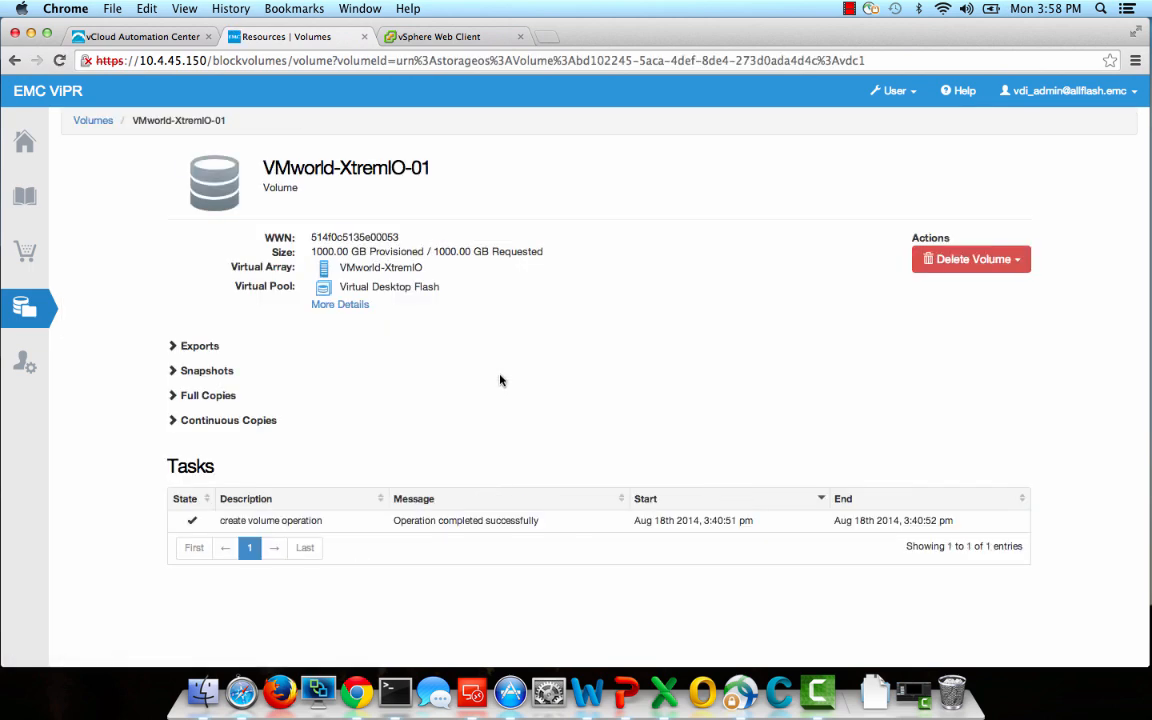
click(340, 304)
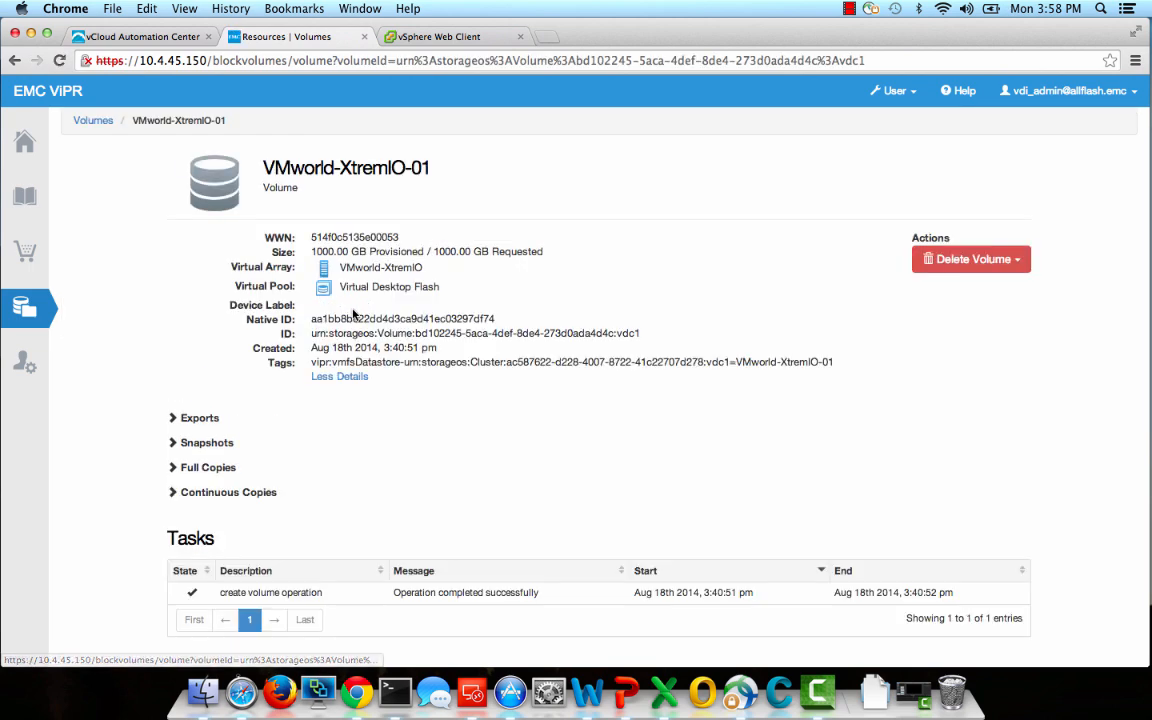
click(194, 418)
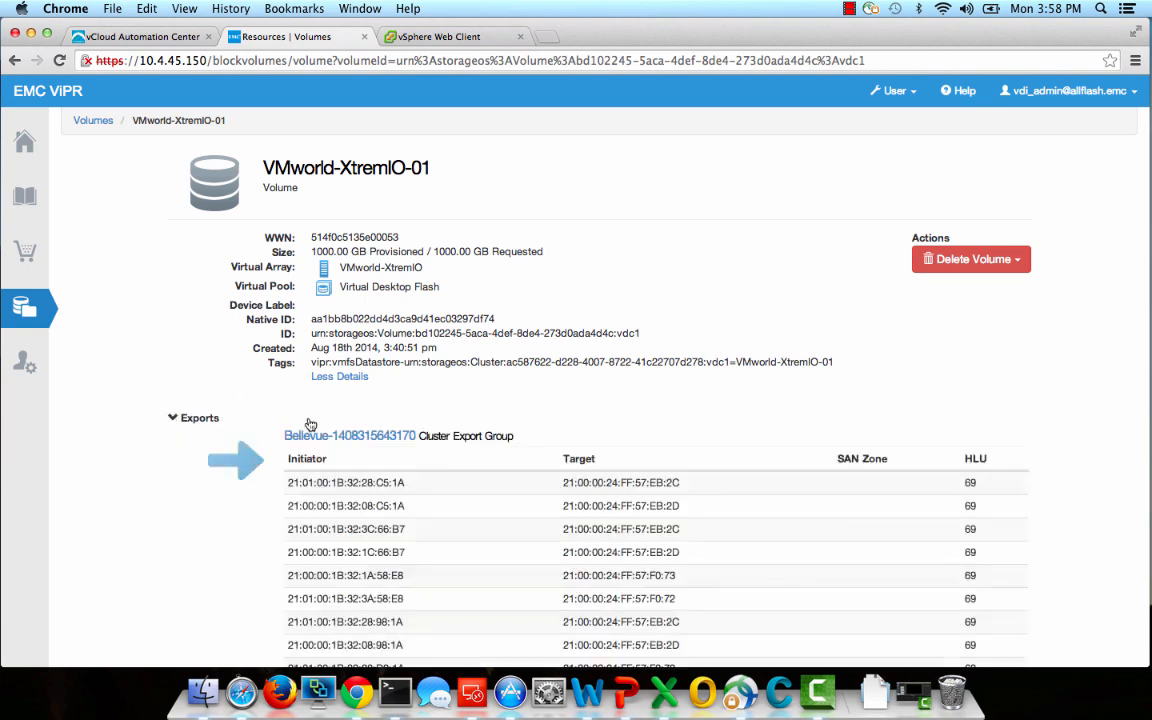
scroll(down, 3)
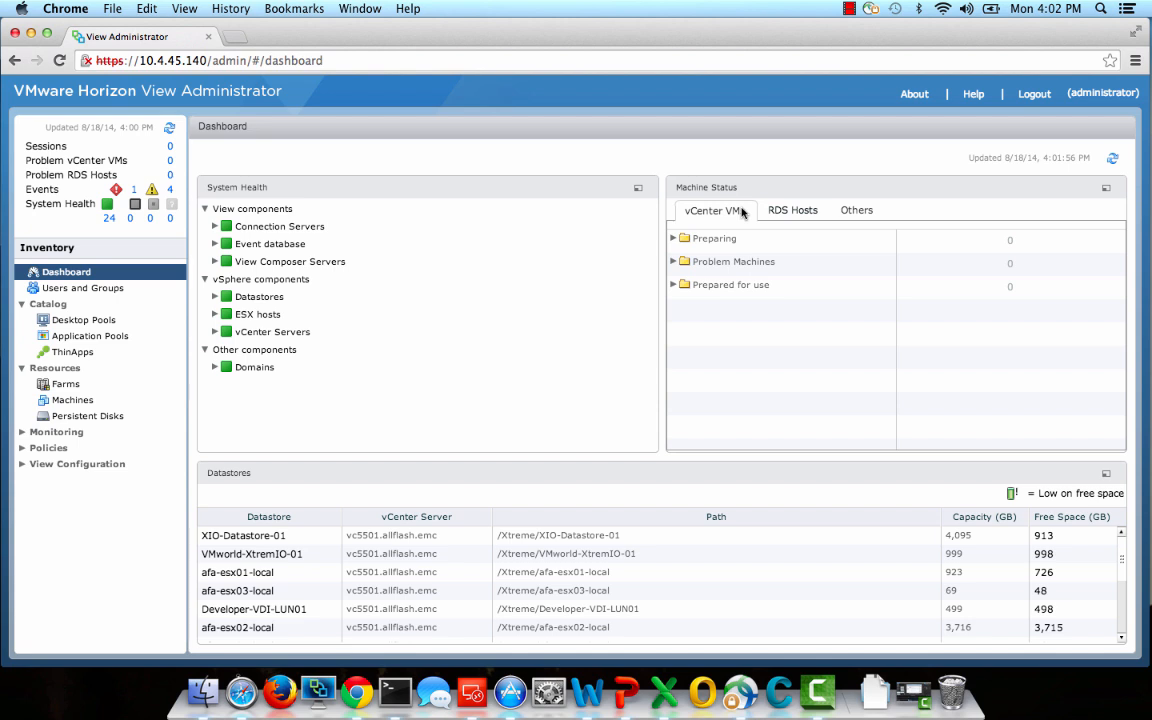
Step: Select the Developer pool under Catalog > Desktop Pools and start editing it
click(84, 320)
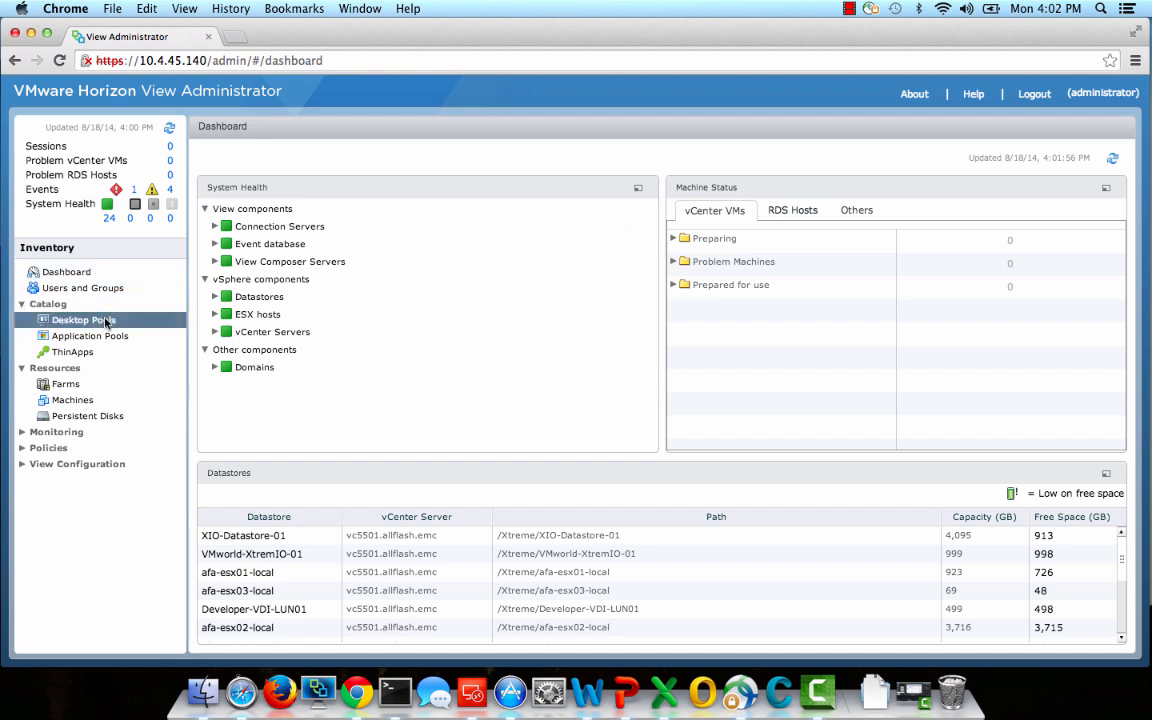
click(83, 319)
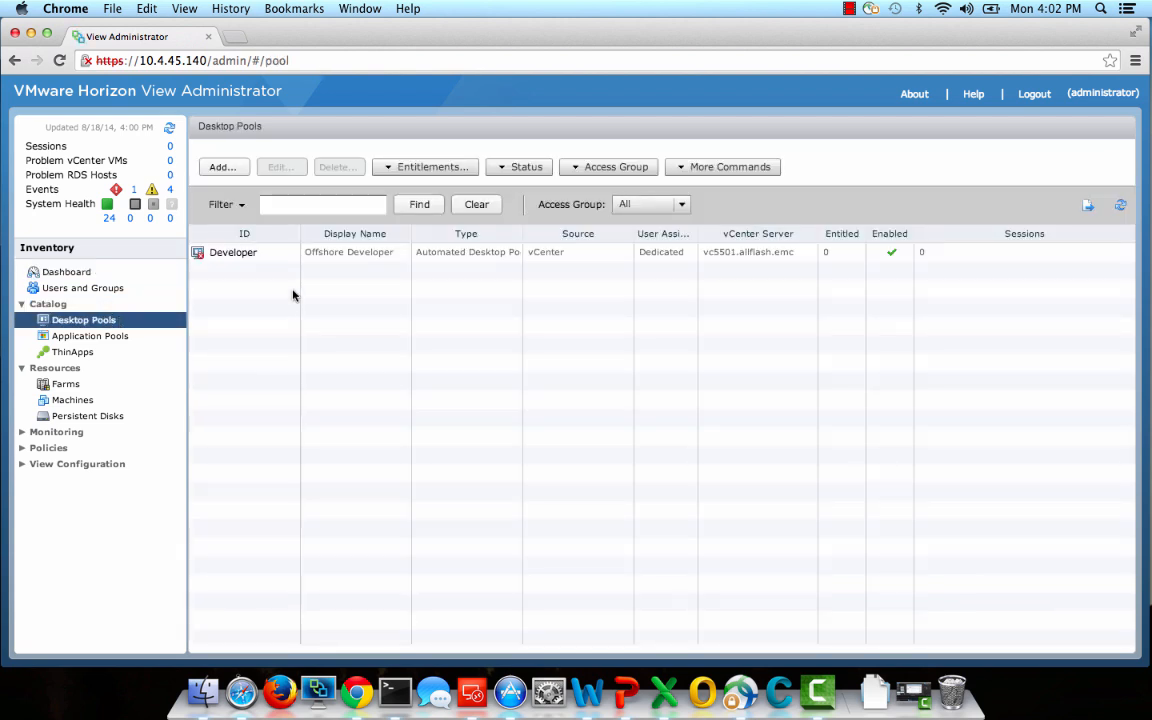
click(233, 252)
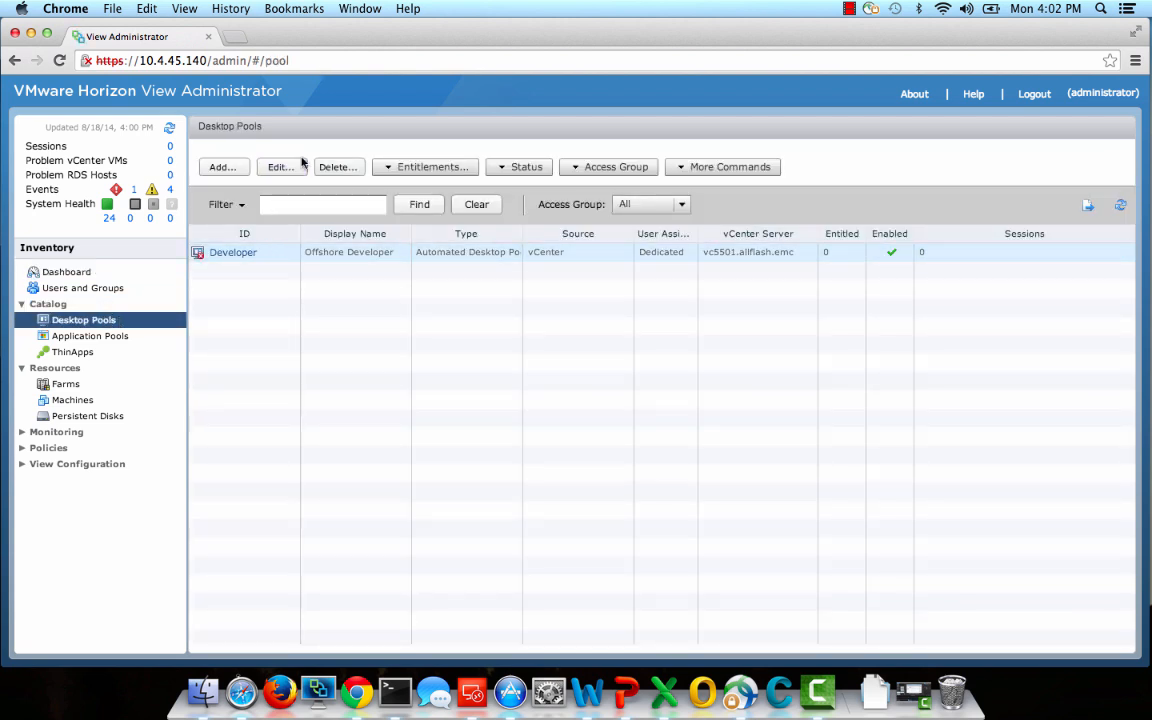
click(279, 167)
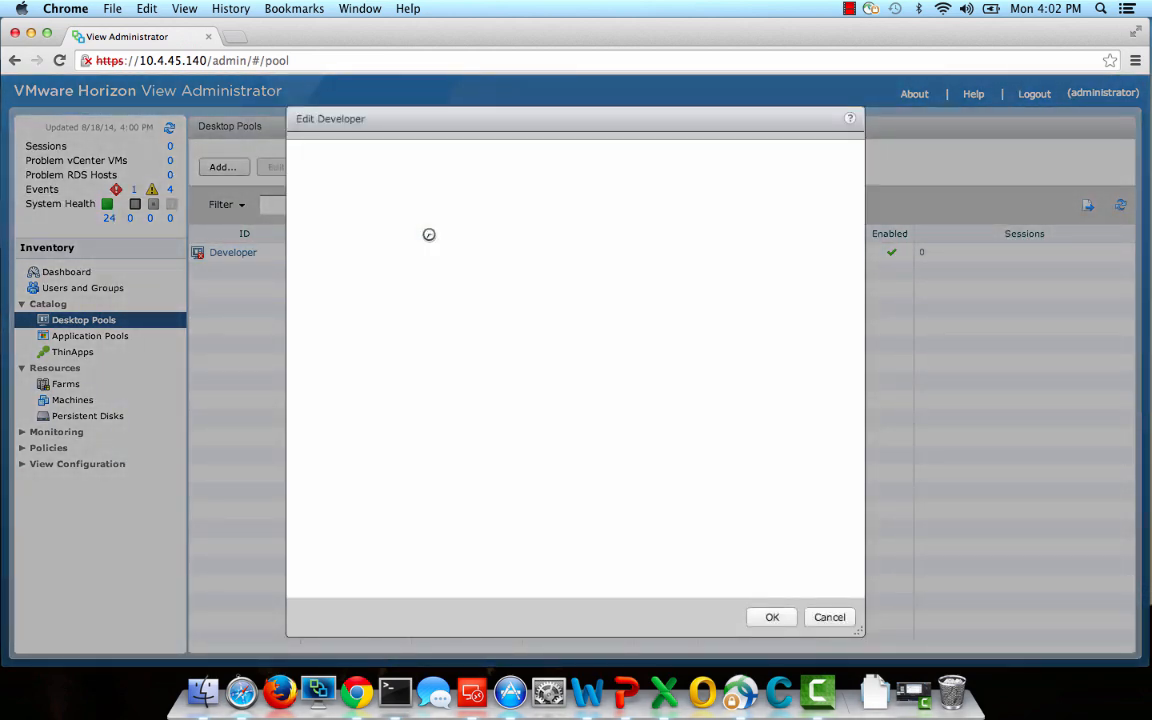
Step: Browse the Developer pool's vCenter Settings datastores to confirm VMworld-XtremIO-01 (1,497.6 GB free) is checked
click(606, 150)
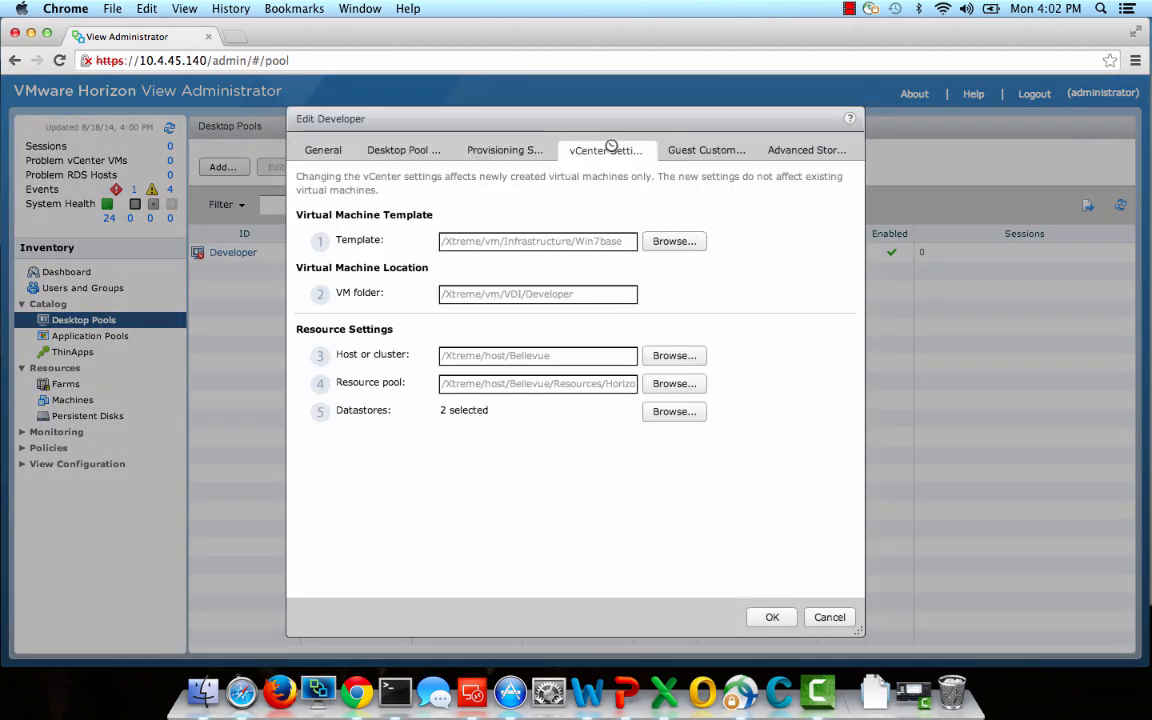
mouse_move(608, 277)
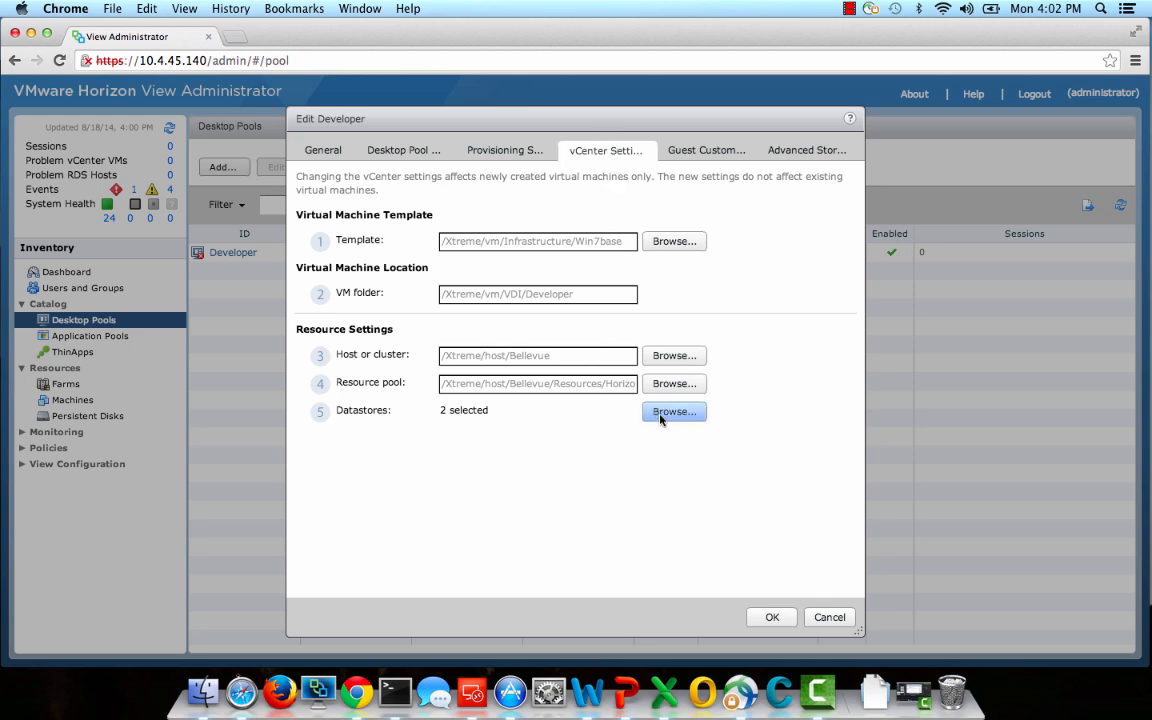
click(673, 411)
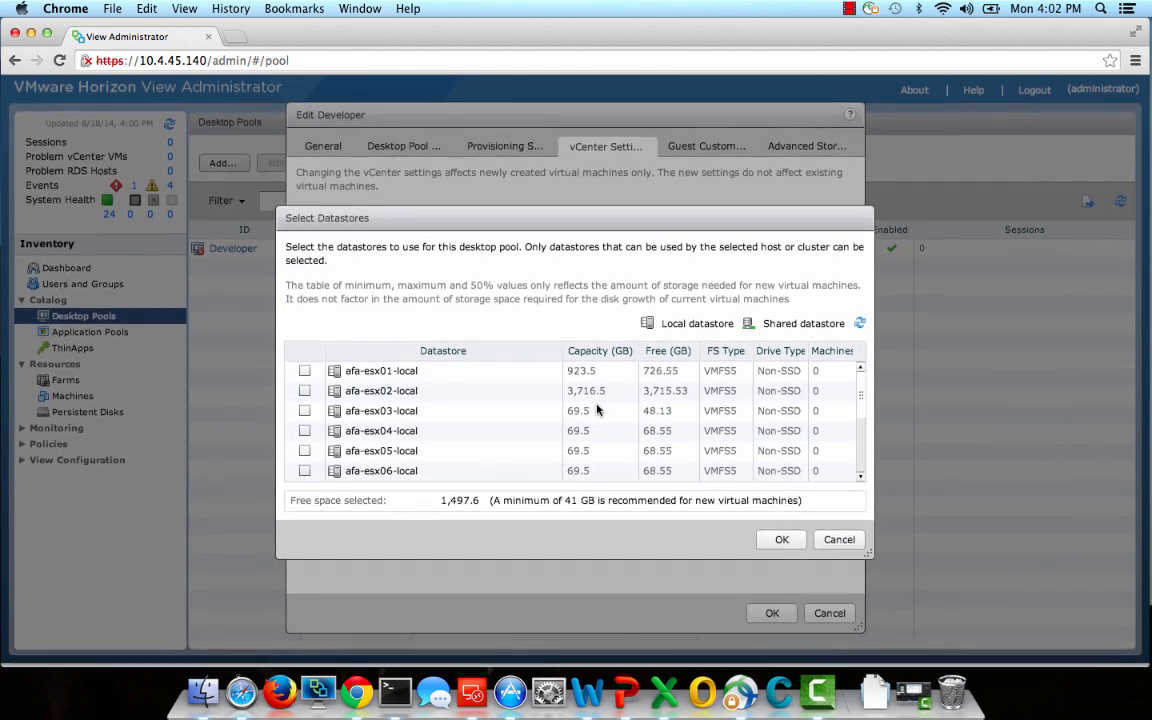
scroll(down, 3)
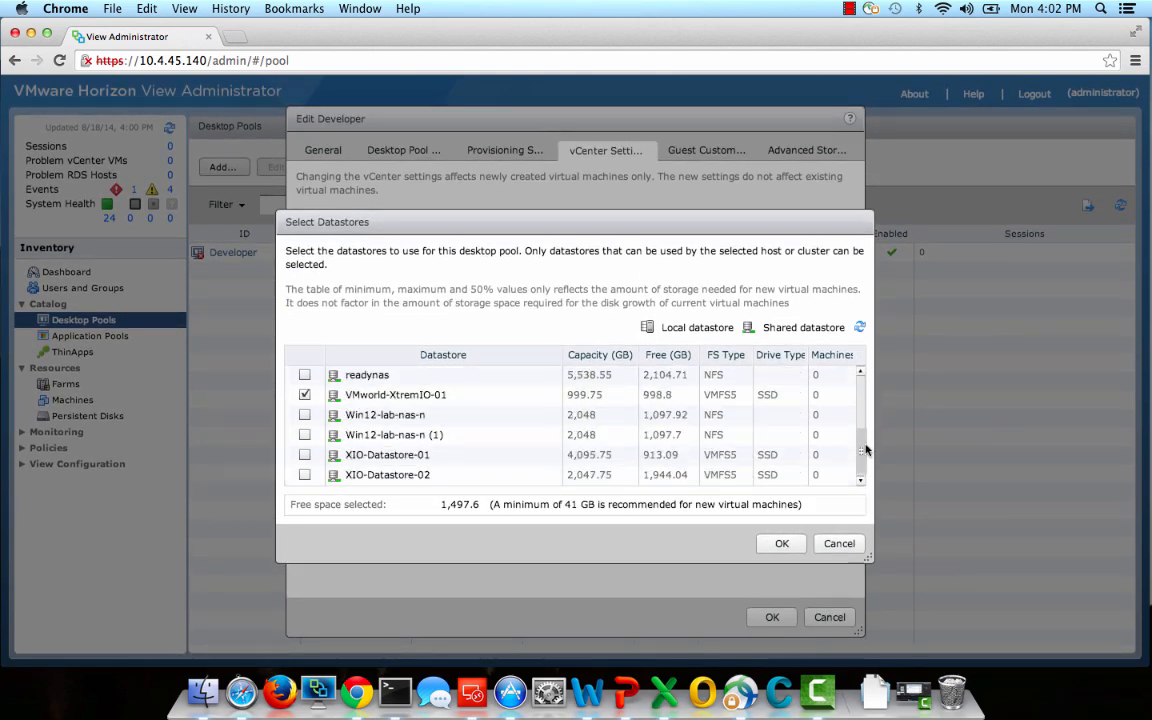
mouse_move(513, 405)
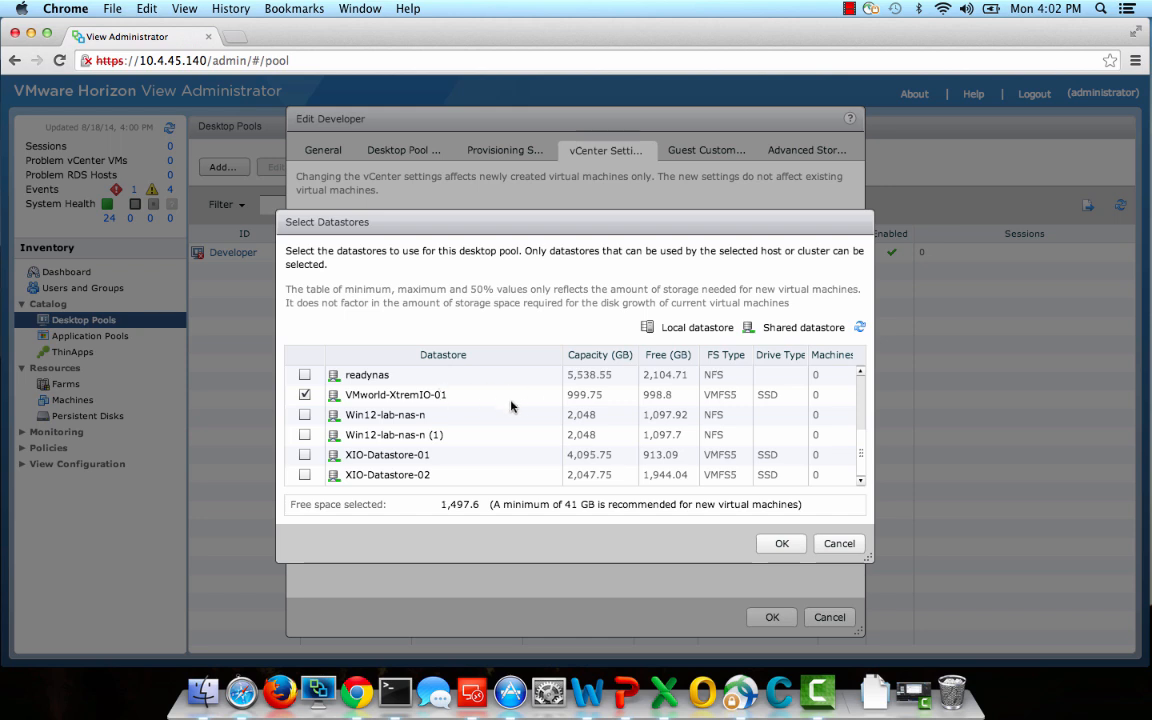
mouse_move(520, 407)
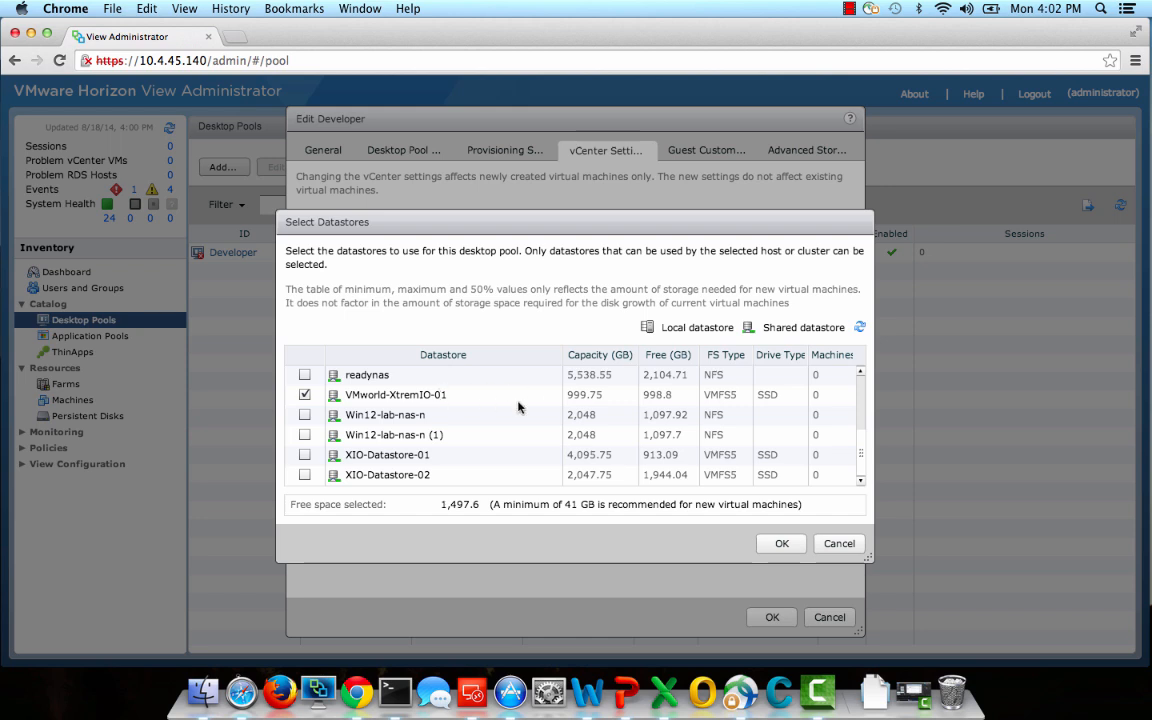
mouse_move(658, 461)
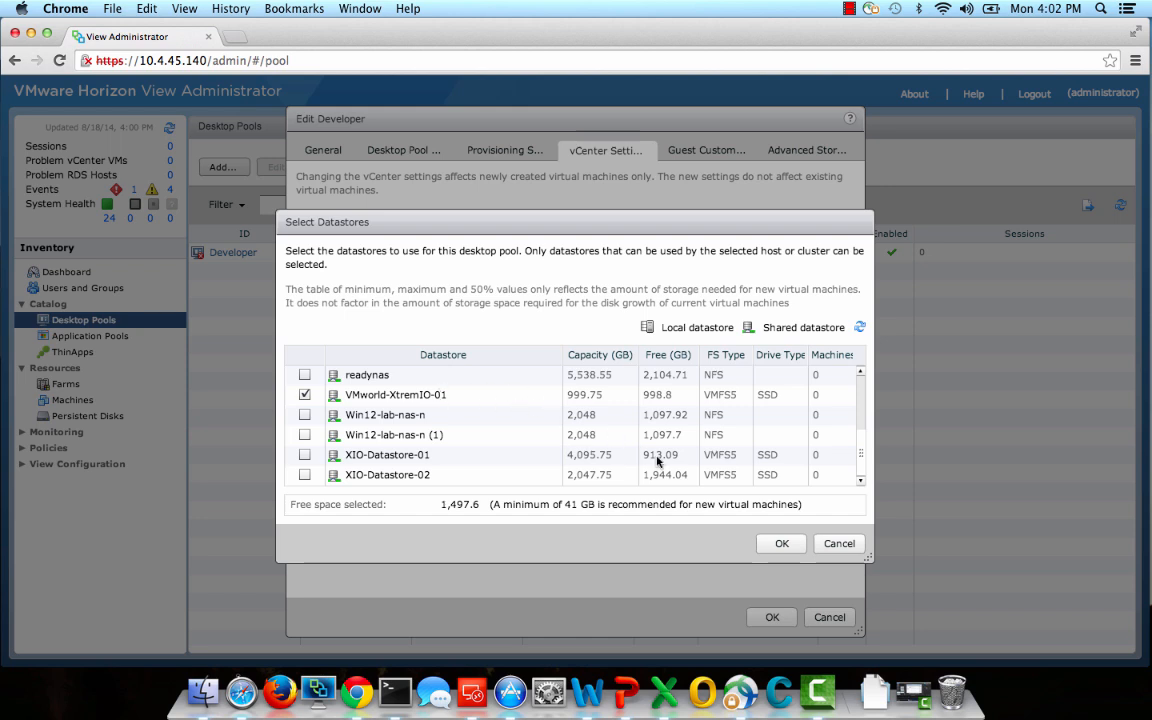